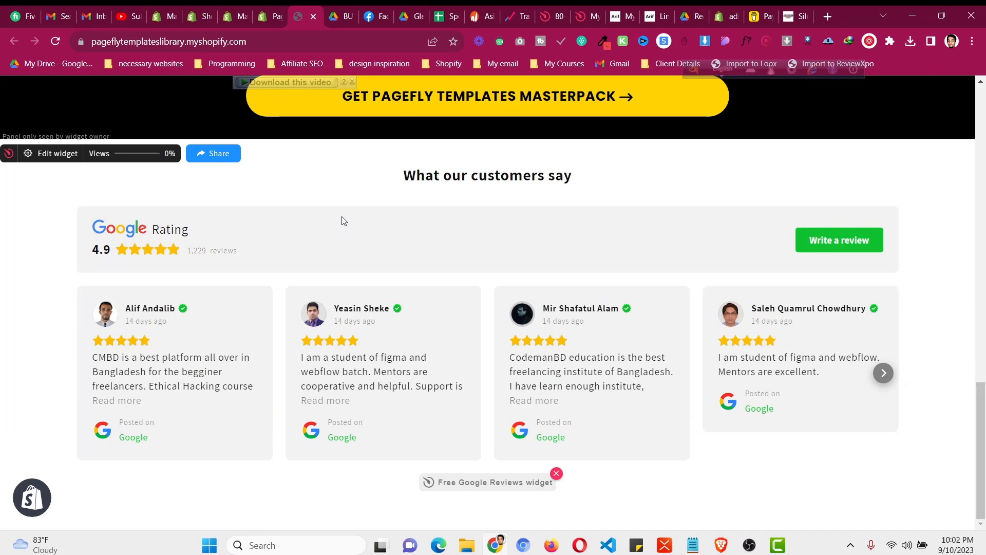
mouse_move(200, 336)
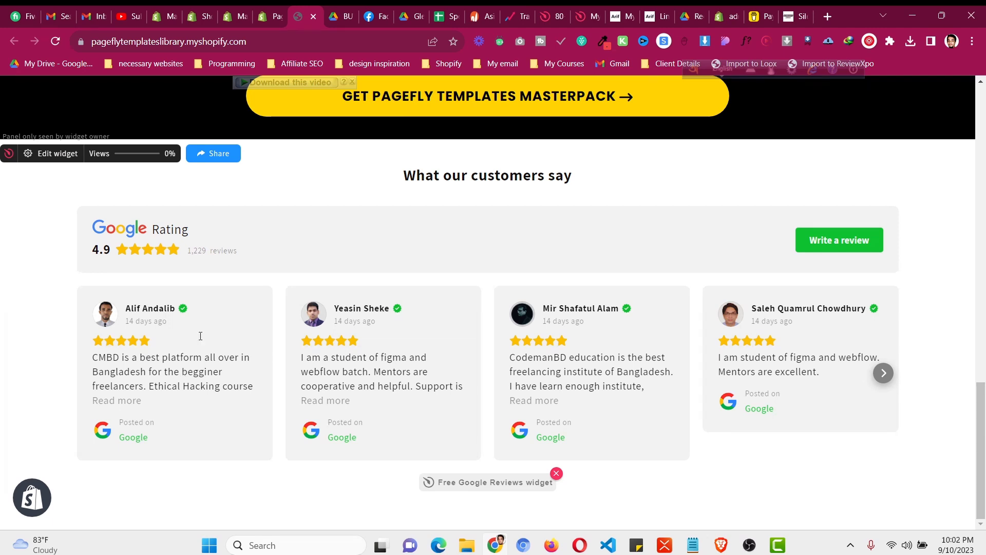
mouse_move(541, 259)
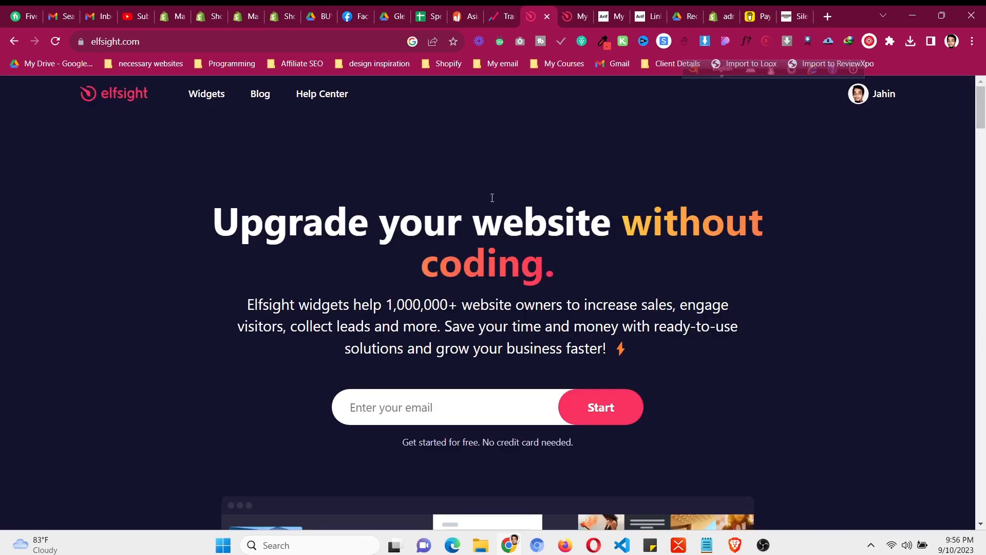
Scroll through Elfsight's landing page and its widget showcase
scroll(down, 3)
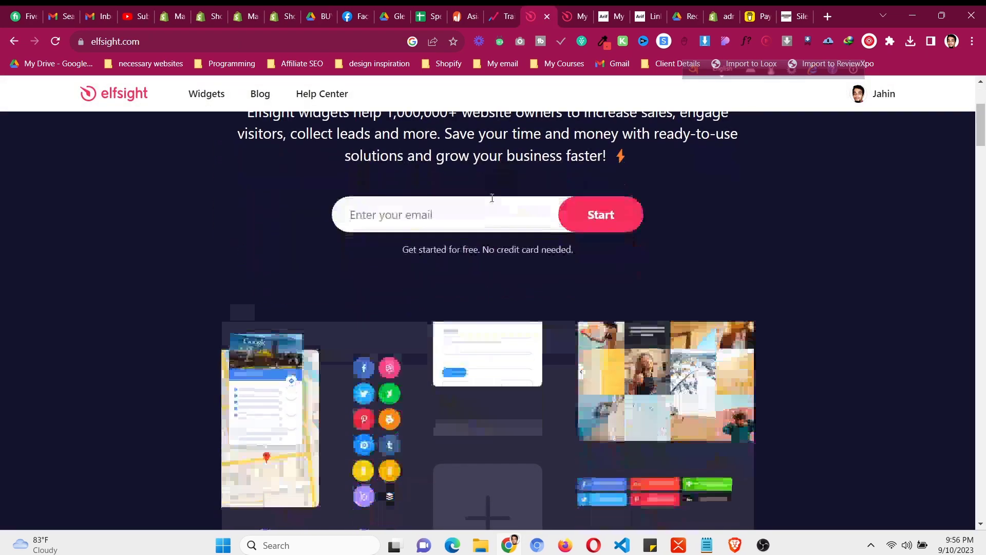
scroll(down, 3)
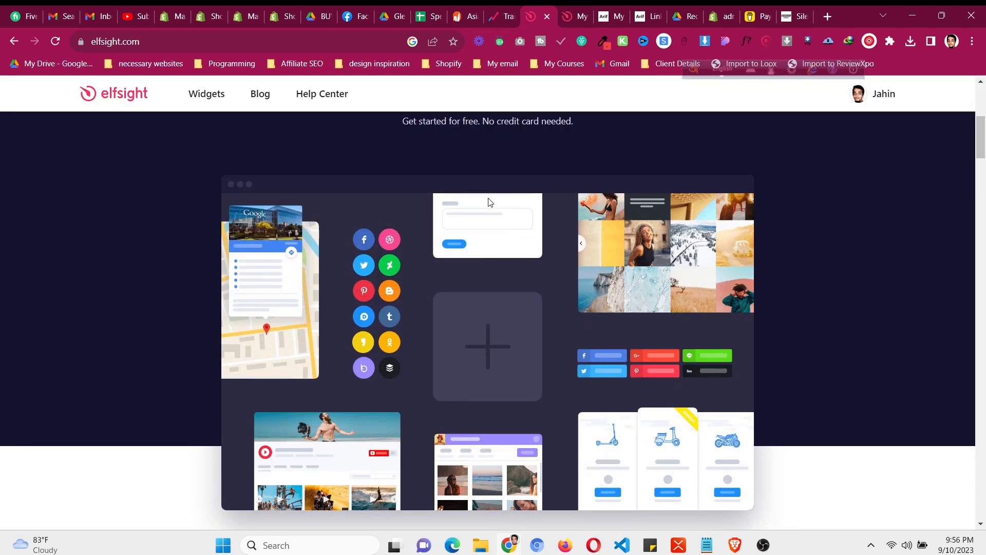
scroll(up, 3)
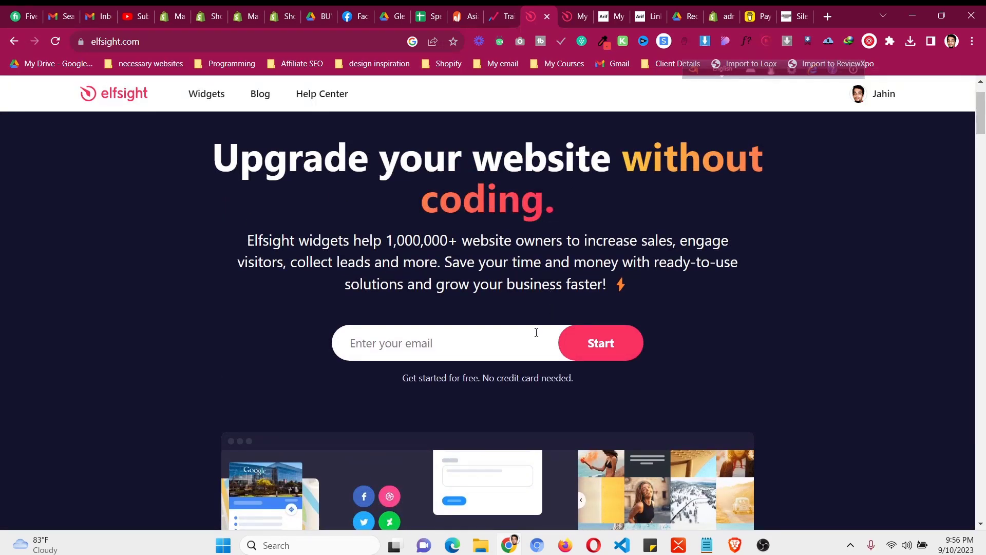
mouse_move(538, 162)
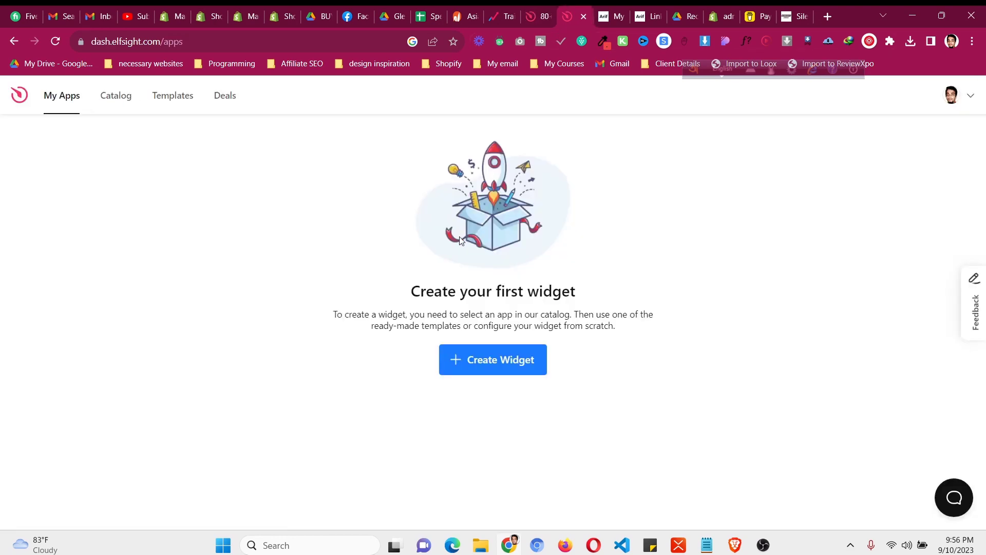
Create a new widget and choose Google Reviews from the Apps Catalog
click(492, 359)
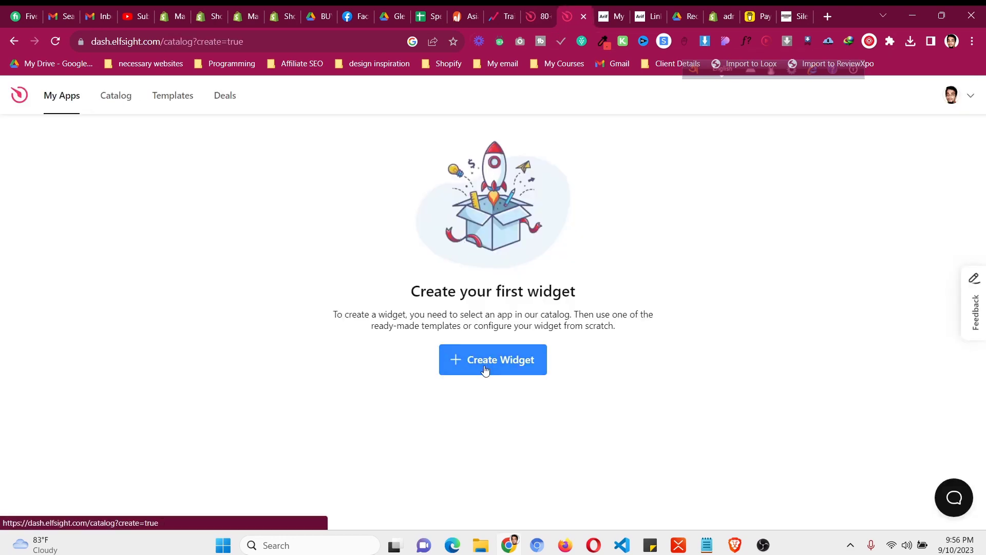
click(492, 359)
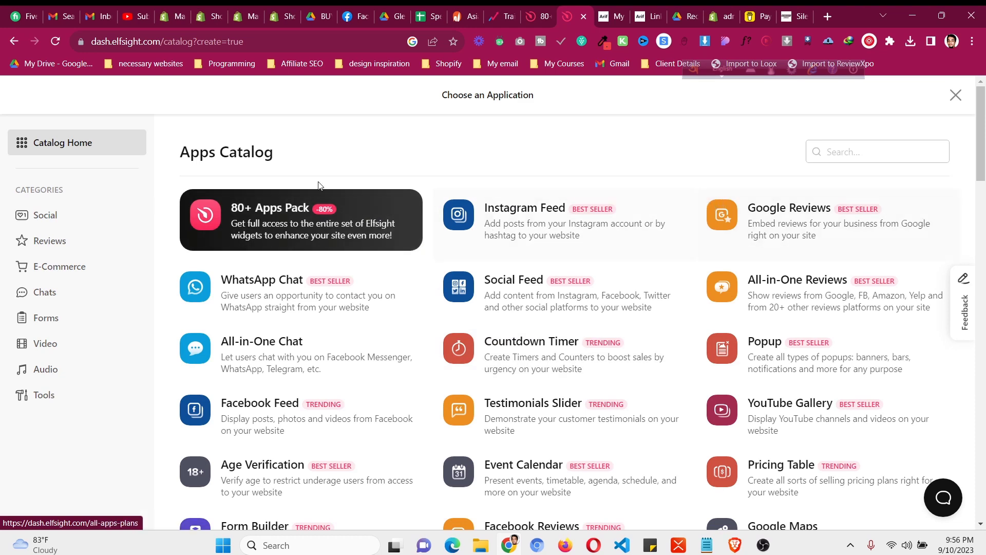
click(877, 151)
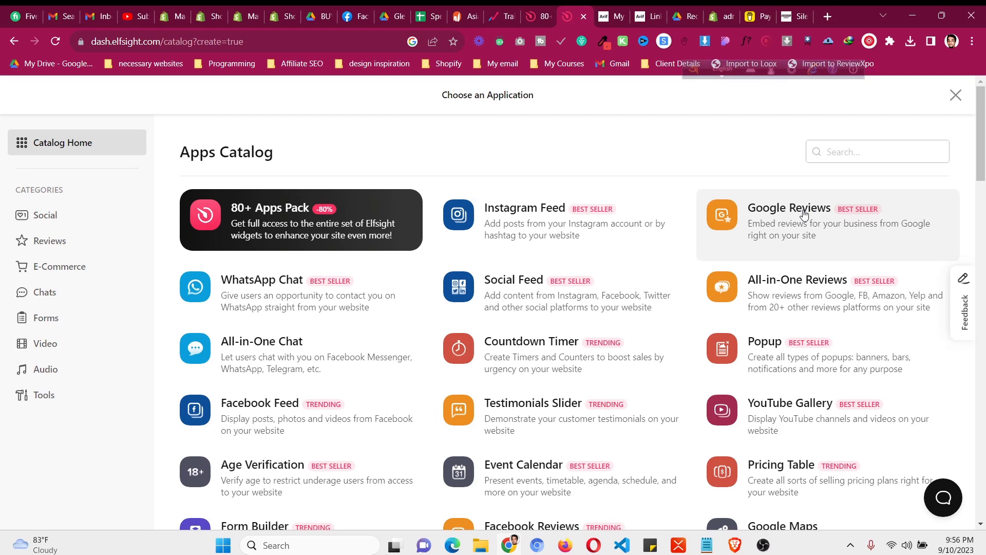
mouse_move(804, 214)
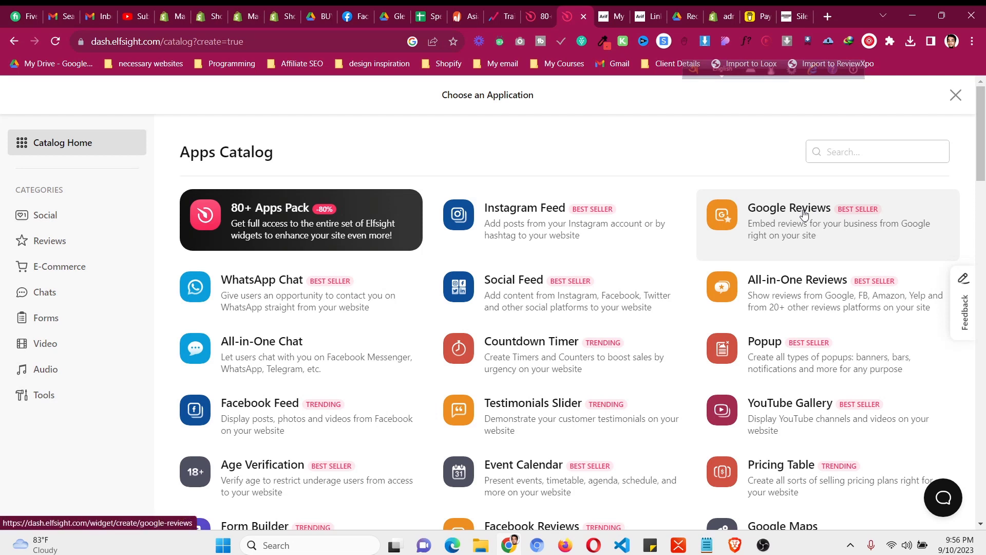
click(789, 207)
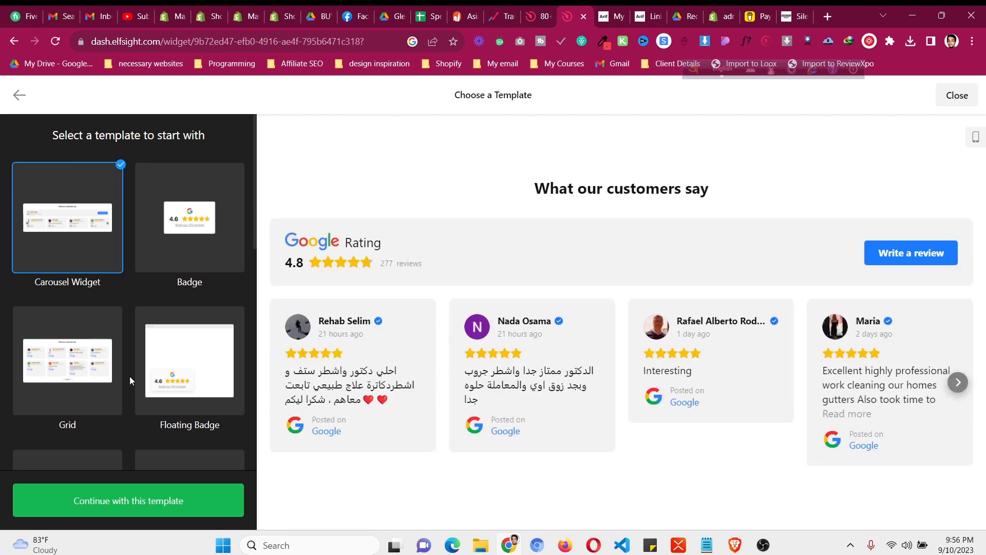
mouse_move(160, 230)
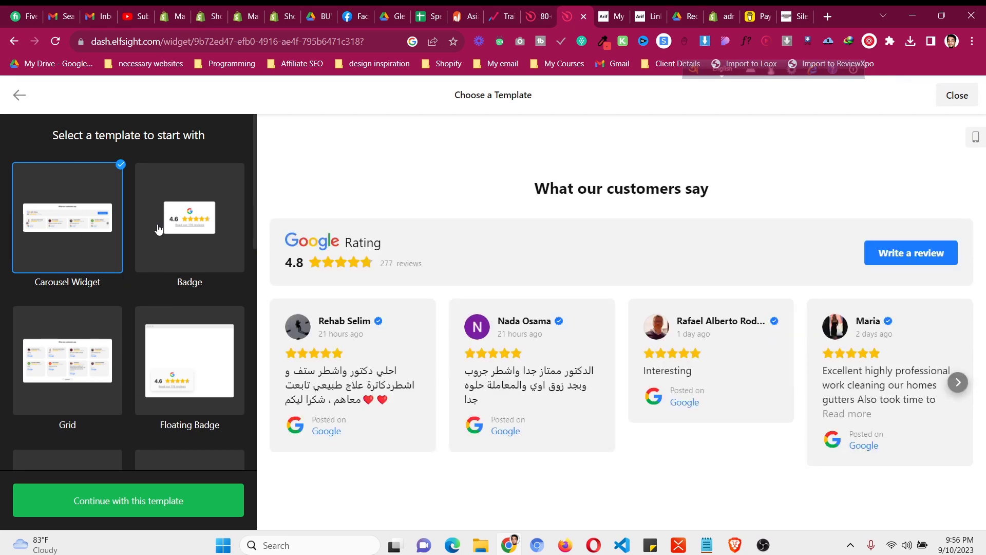
Browse the review templates and continue with the Carousel Widget template
scroll(down, 3)
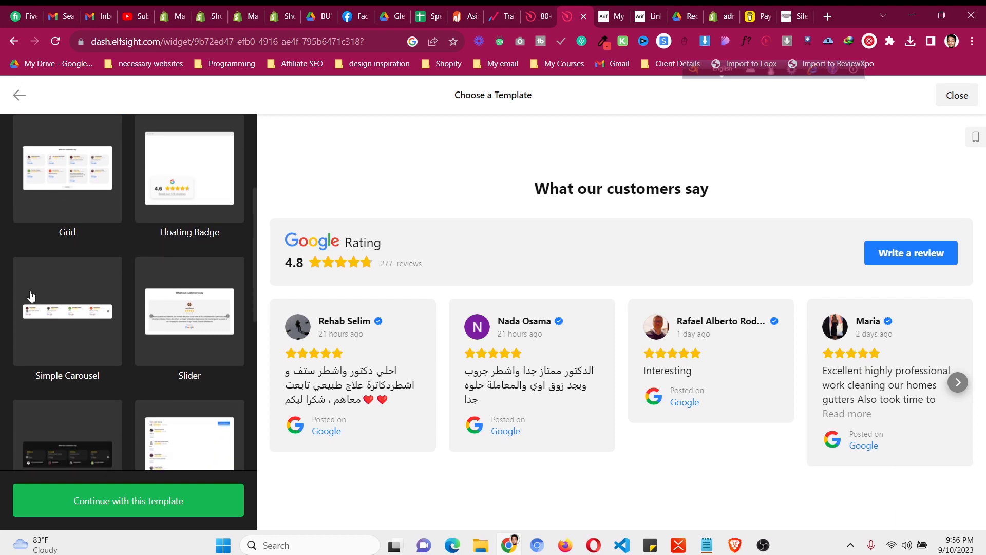
scroll(down, 3)
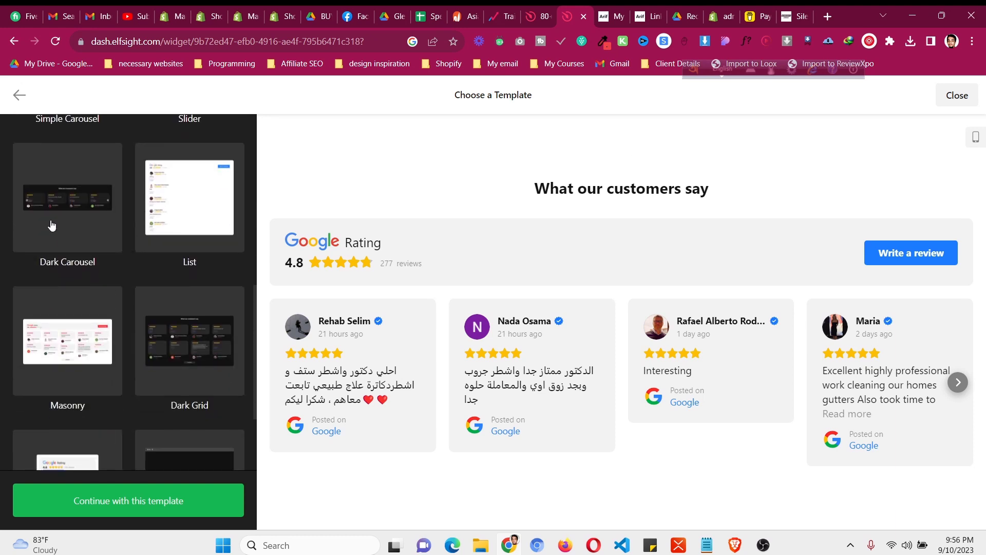
scroll(down, 3)
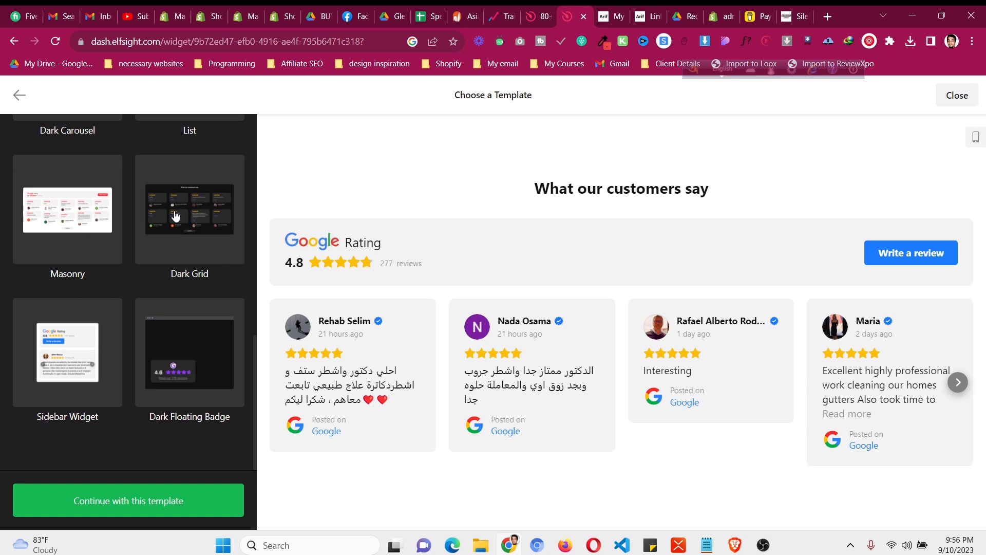
scroll(up, 3)
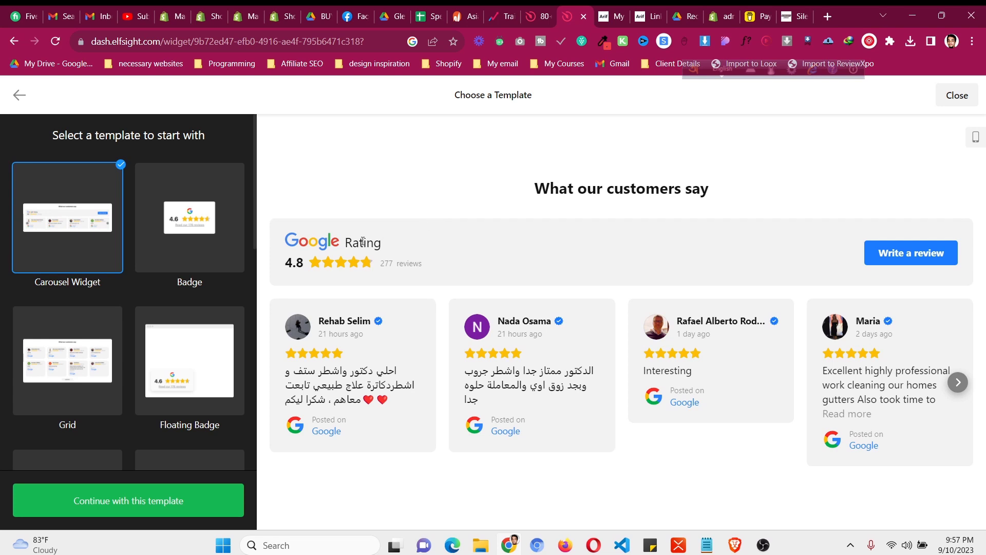
mouse_move(957, 381)
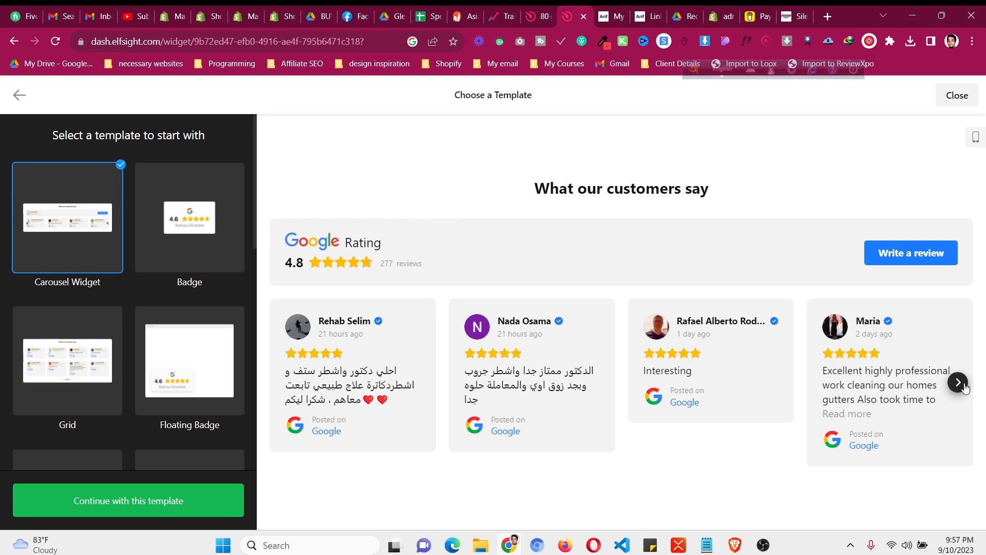
mouse_move(180, 512)
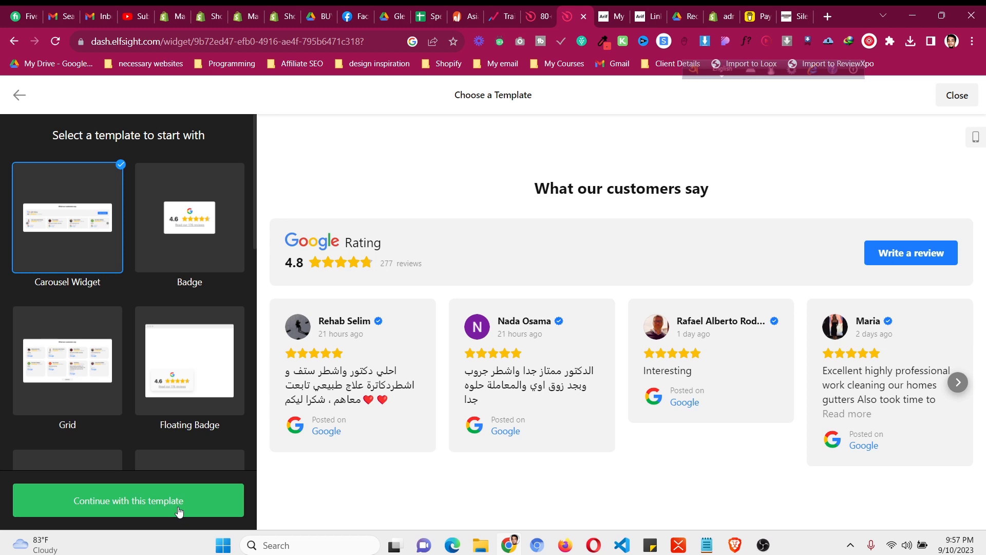
click(128, 499)
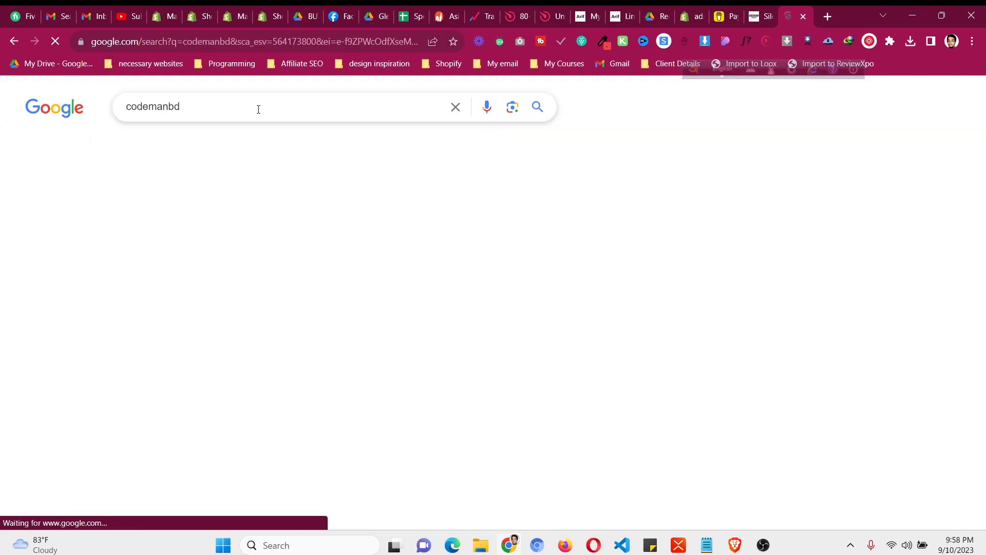
Find the CodemanBD place listing in Google results and bring up its copy options
scroll(down, 3)
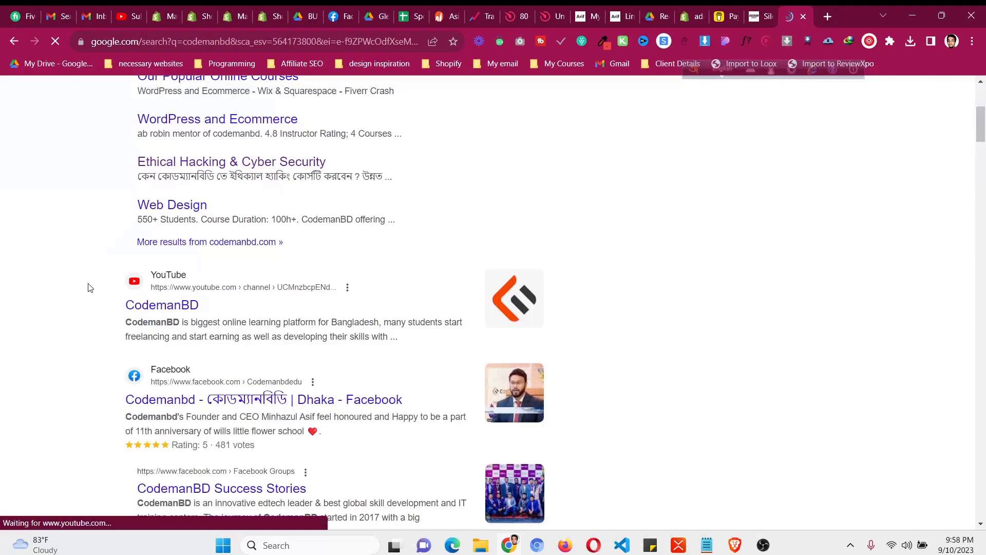
scroll(down, 3)
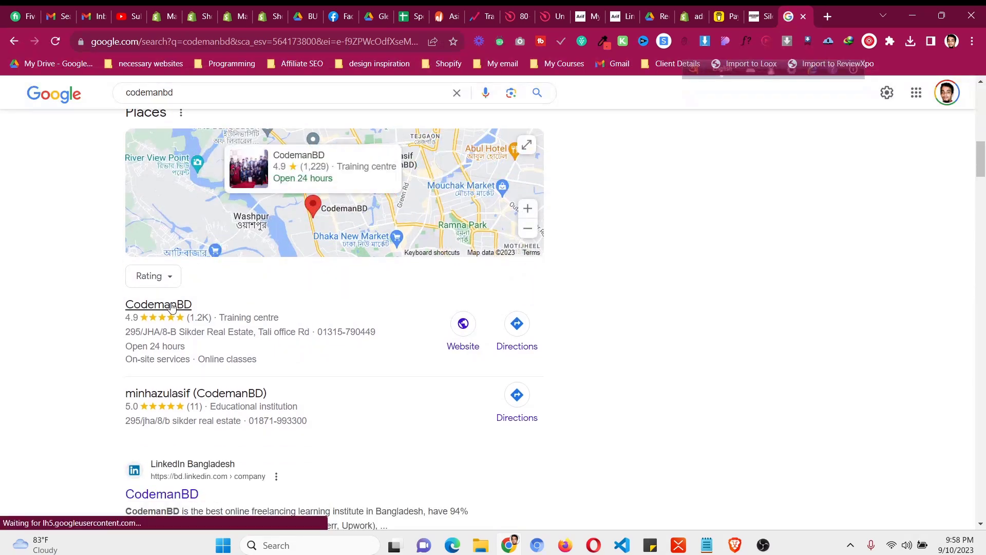
right_click(173, 308)
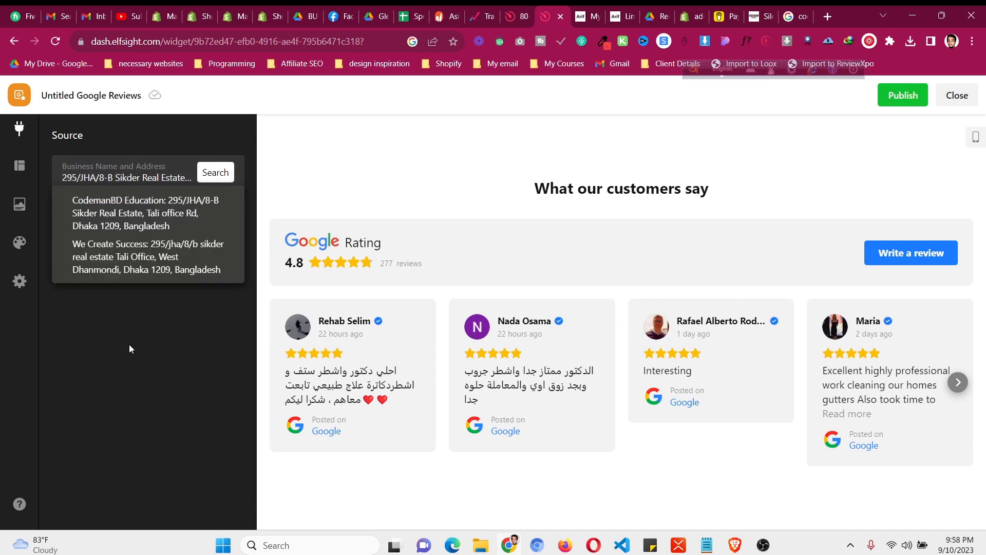
Set CodemanBD Education as the review source and check the filter settings
click(118, 212)
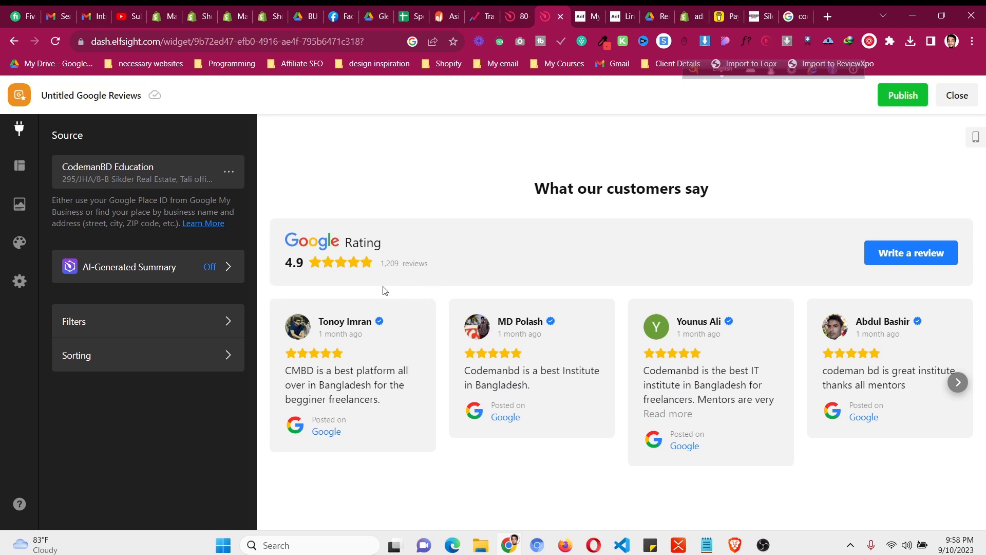
mouse_move(151, 353)
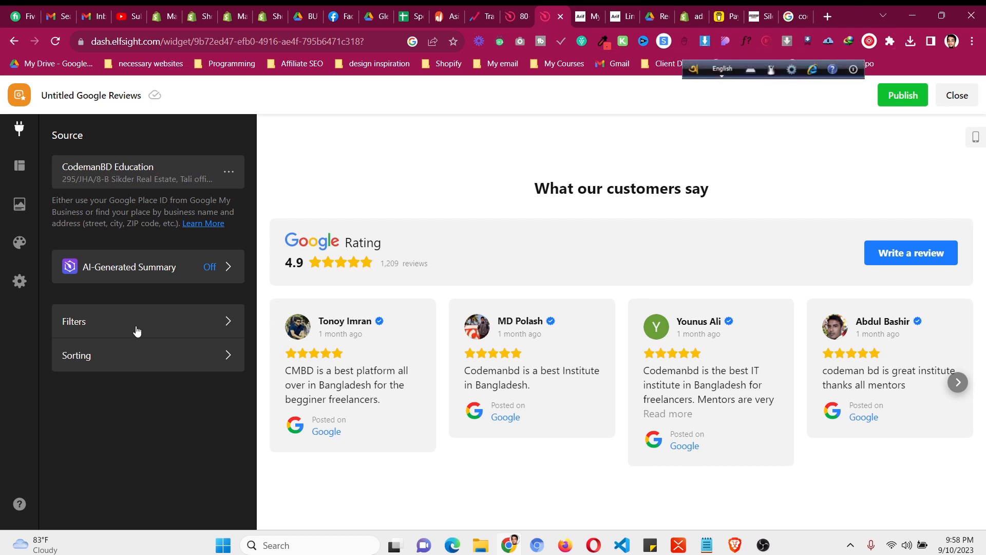
click(126, 320)
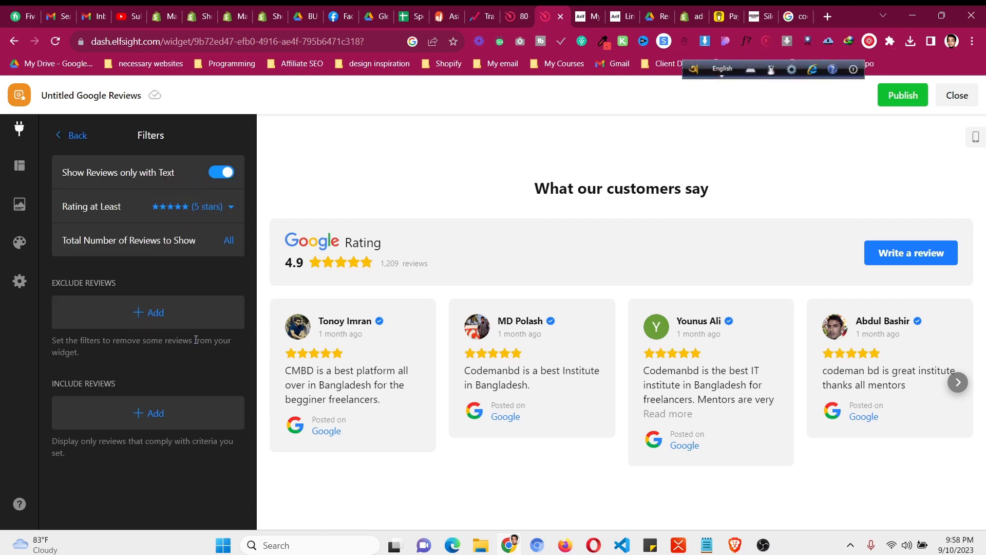
click(19, 170)
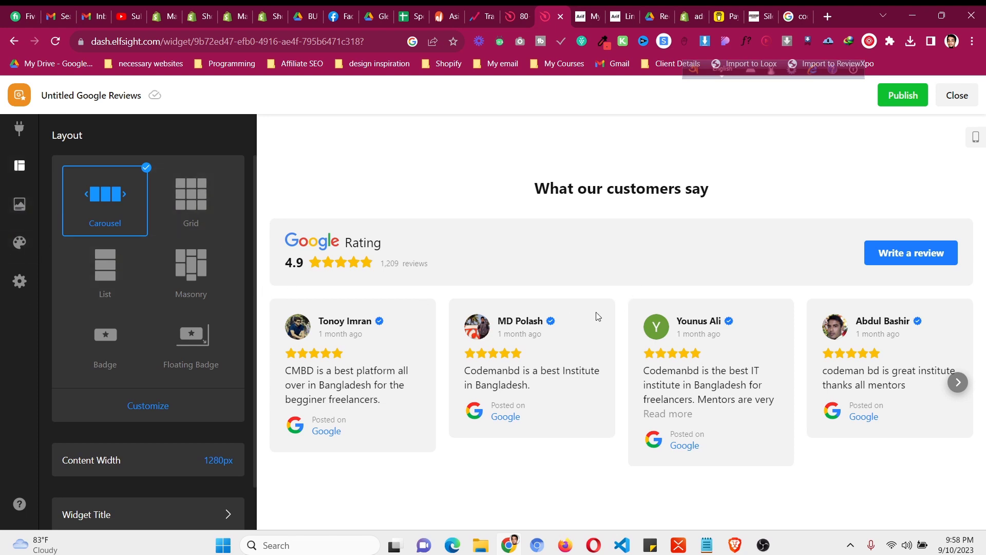
Review the Widget Title settings, keeping the title 'What our customers say'
scroll(down, 3)
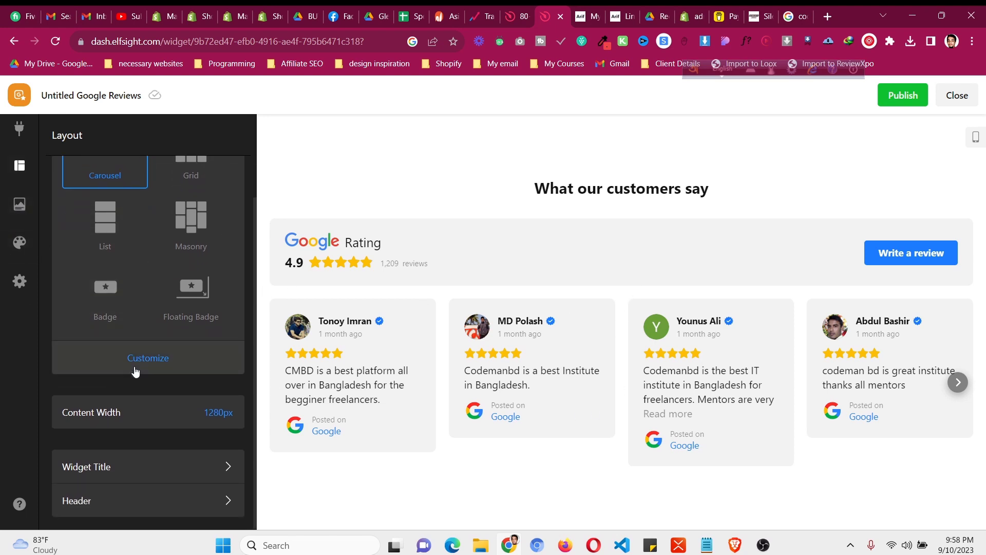
click(148, 466)
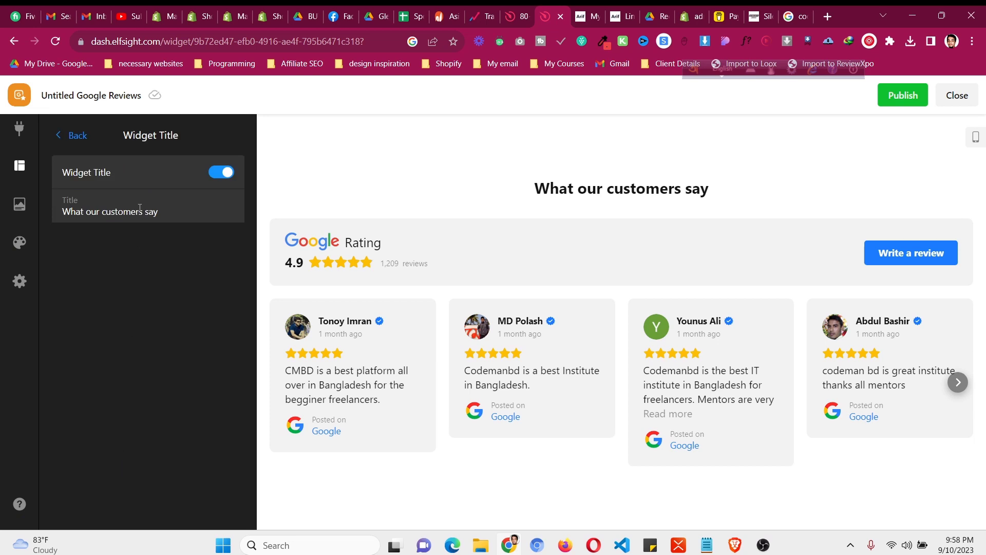
click(126, 211)
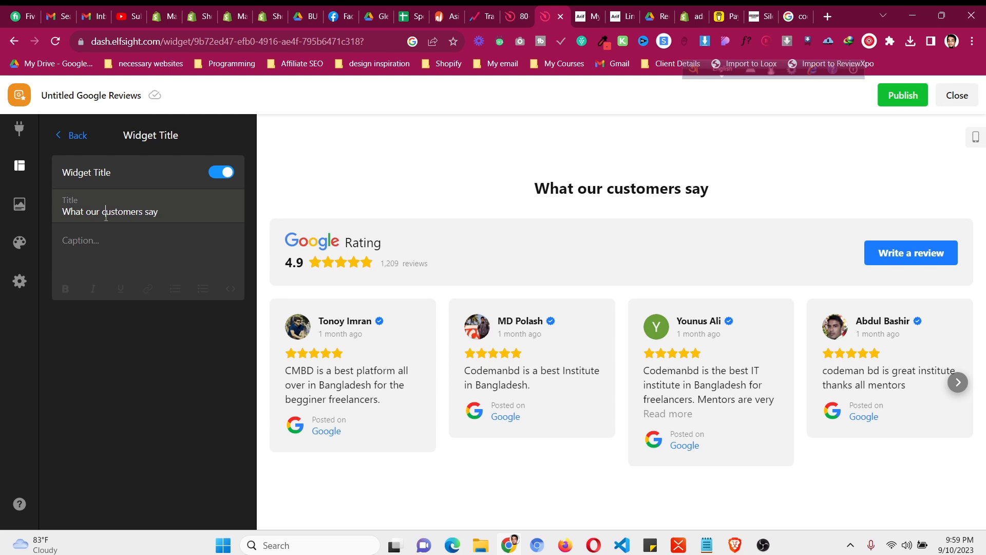
click(220, 171)
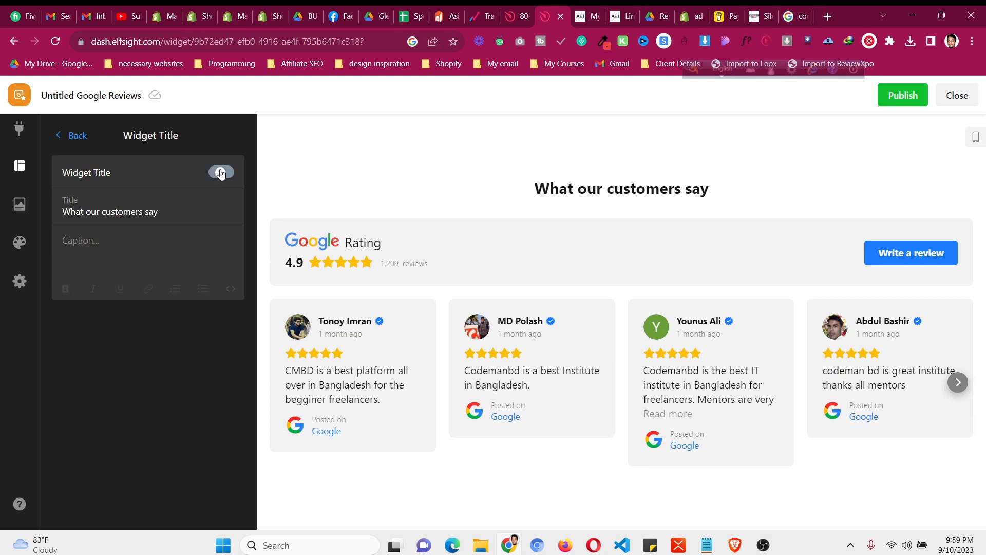
click(20, 246)
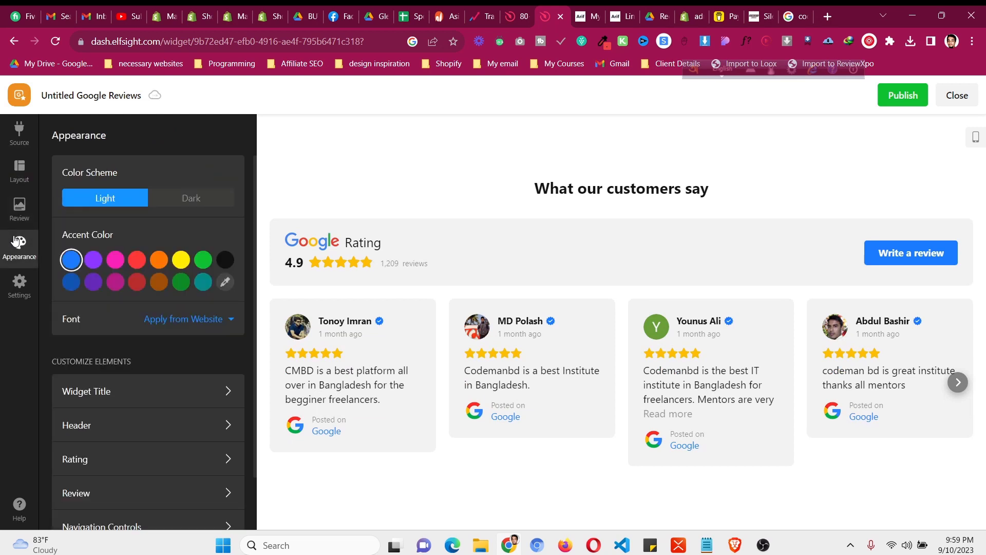
mouse_move(910, 253)
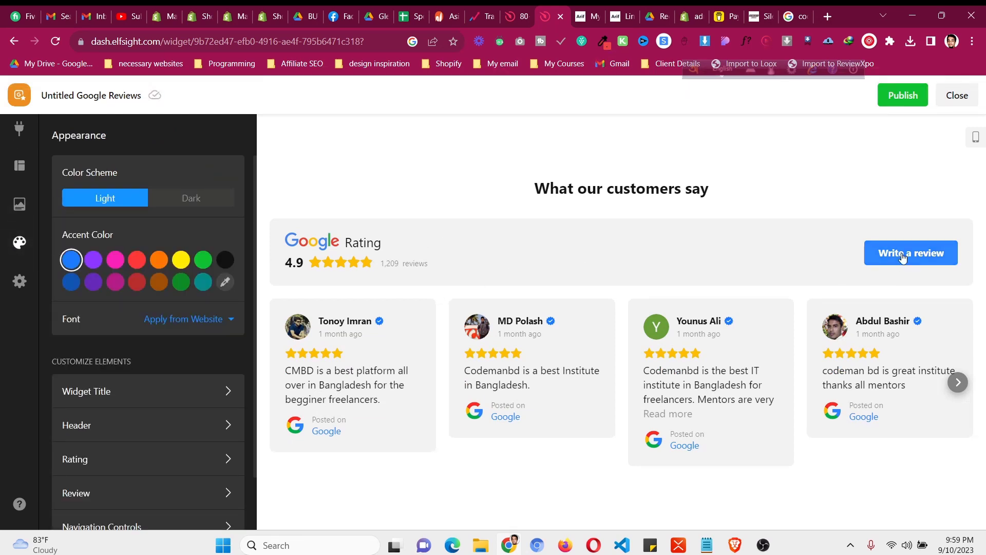
mouse_move(273, 277)
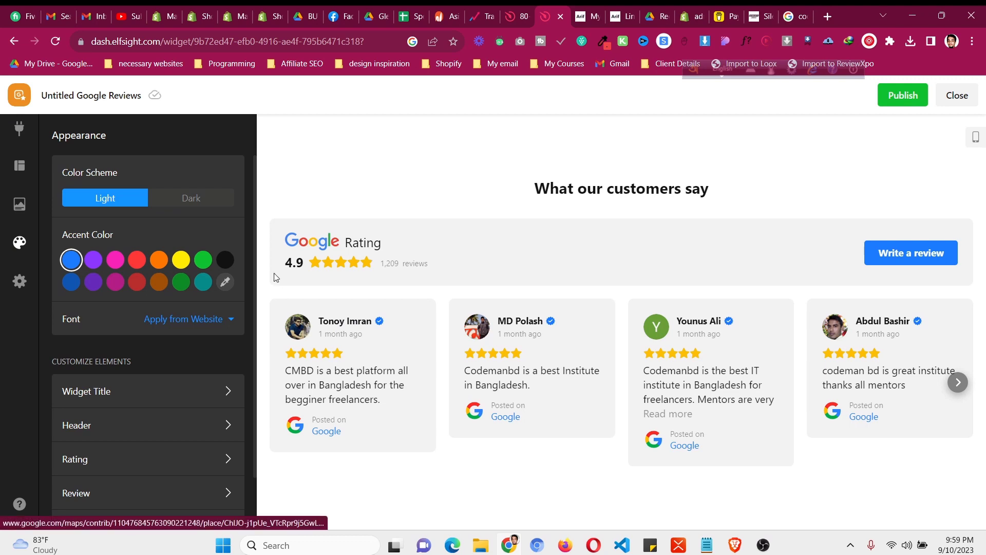
Switch the widget's accent colour from blue to green
click(203, 259)
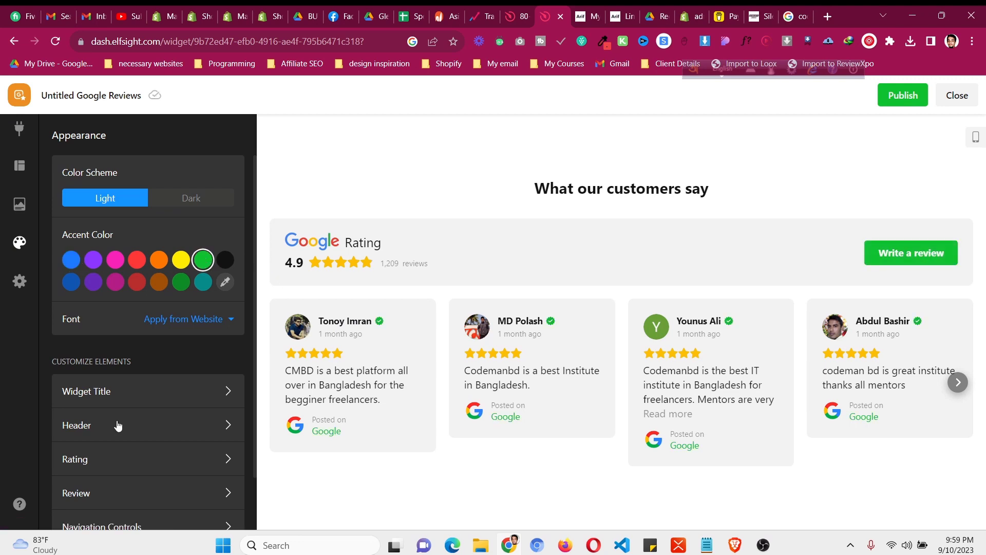
mouse_move(112, 421)
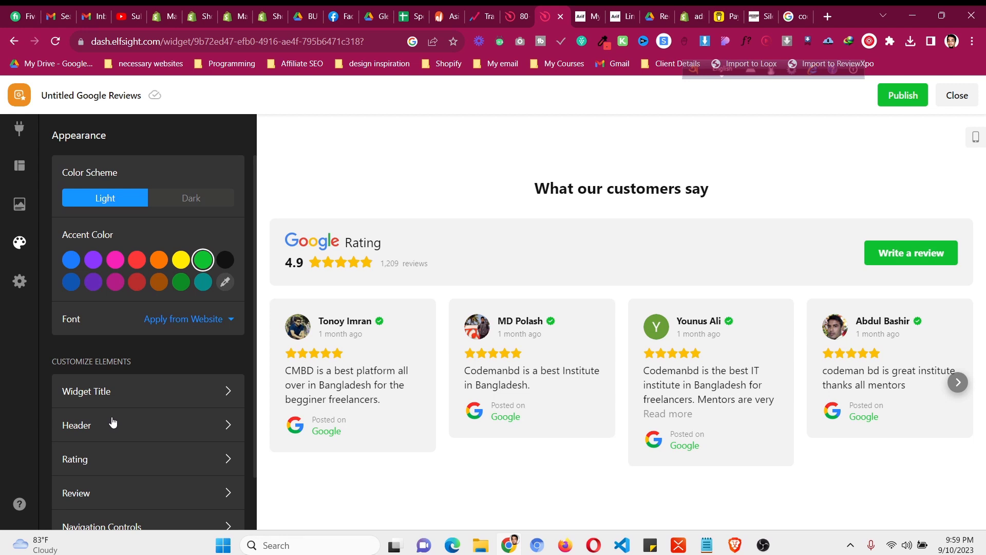
click(19, 281)
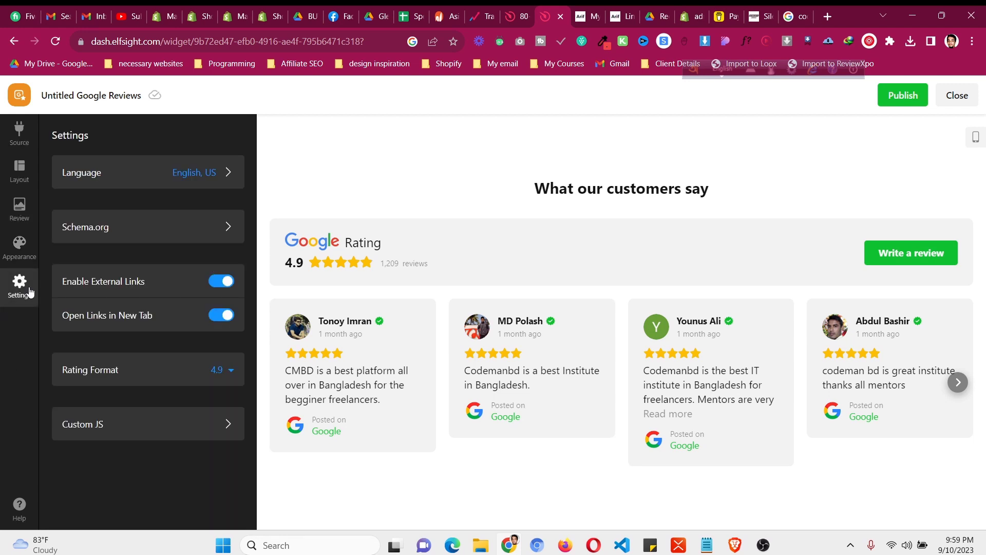
mouse_move(216, 385)
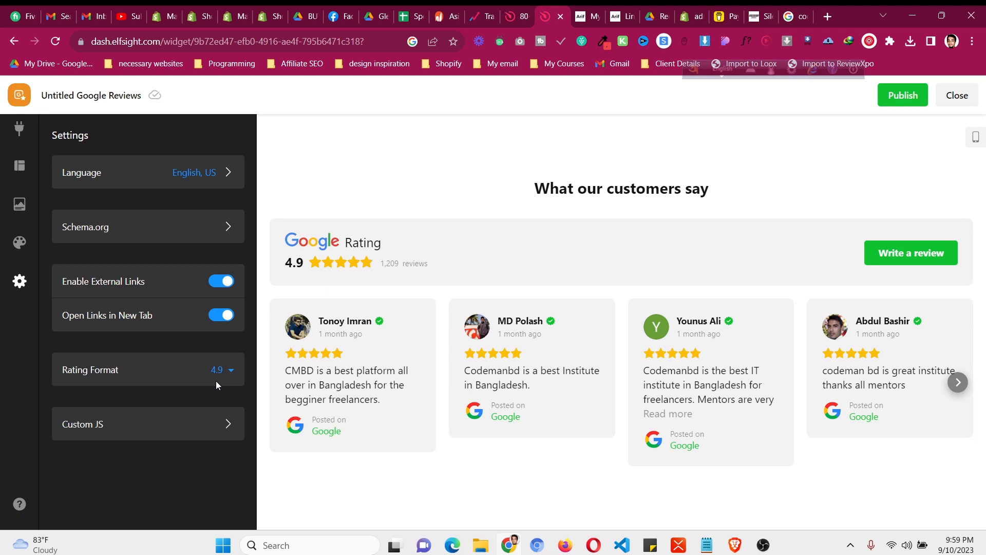
mouse_move(19, 248)
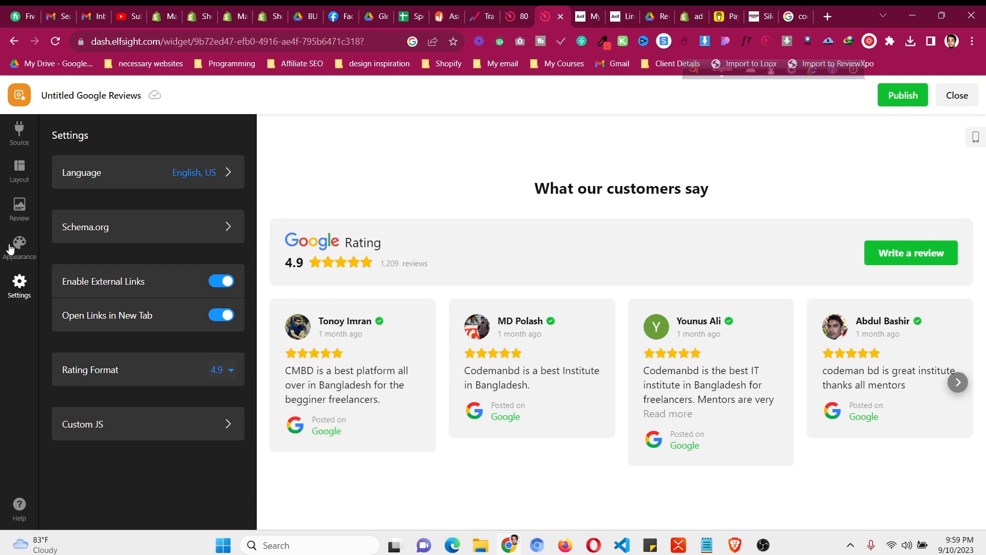
Check the review Source and Sorting options, then publish the widget
click(19, 129)
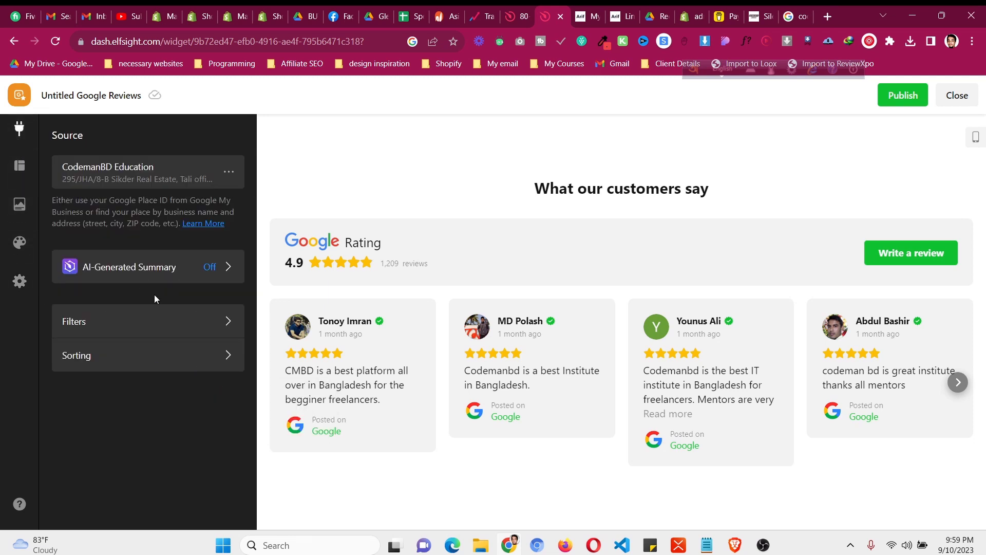
click(148, 320)
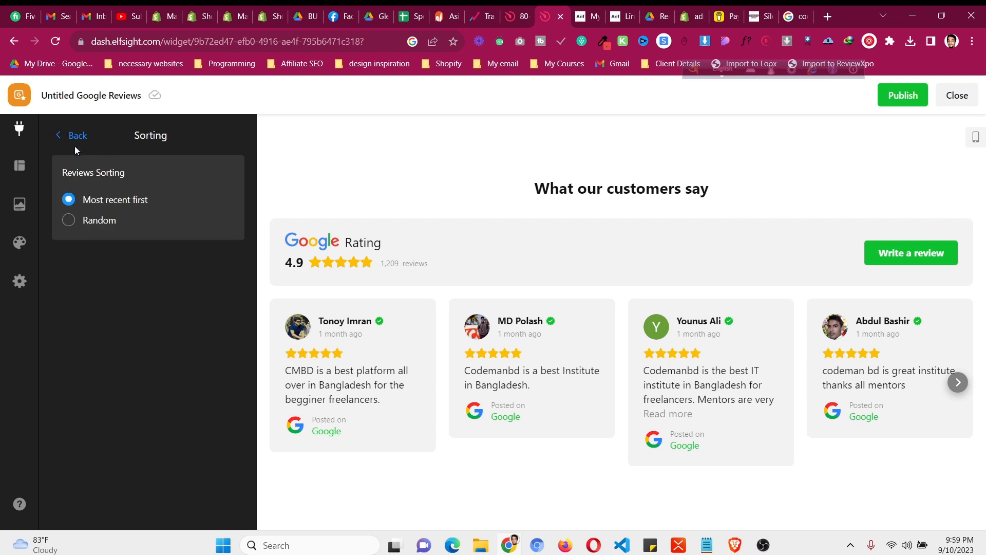
click(71, 135)
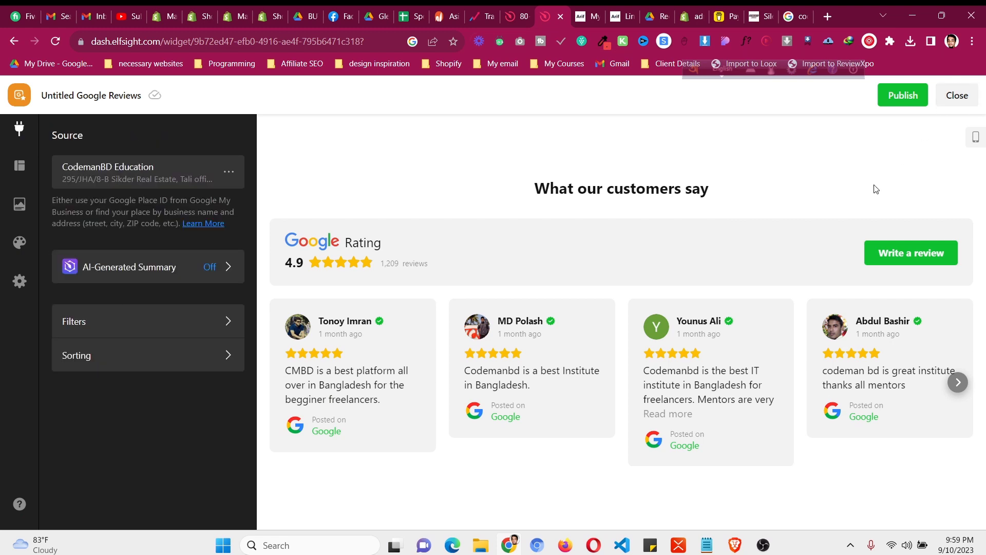
mouse_move(901, 95)
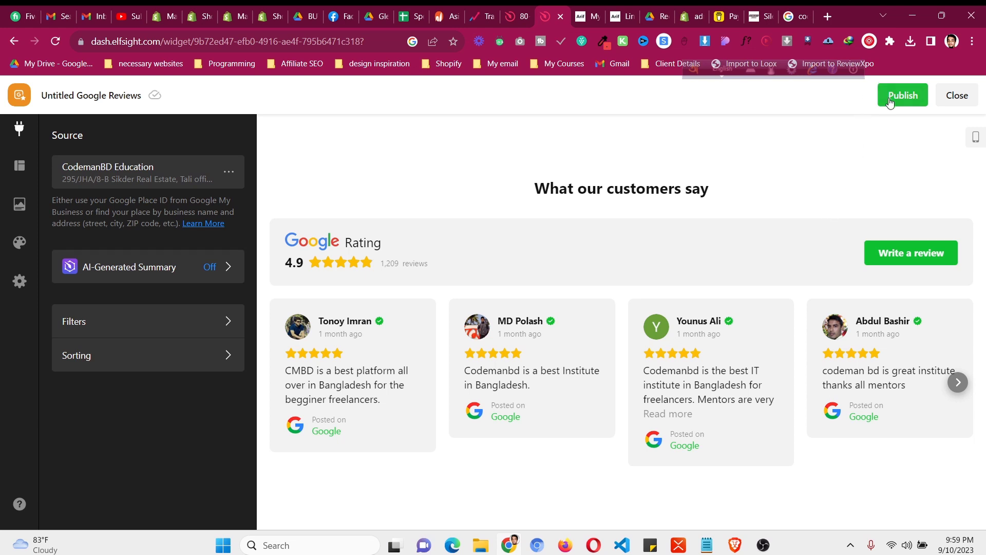
click(901, 95)
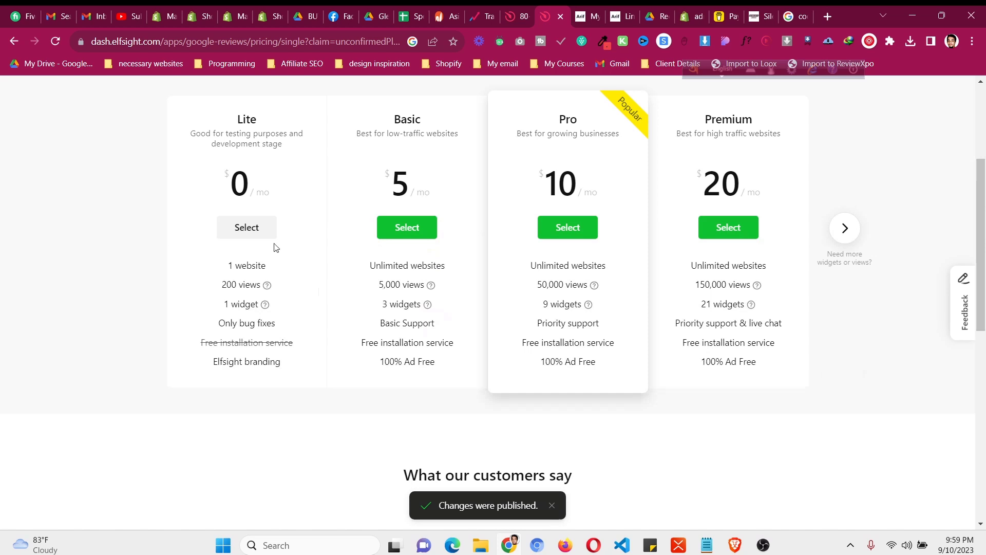
Browse the pricing plans and copy the reviews widget's embed code
scroll(up, 3)
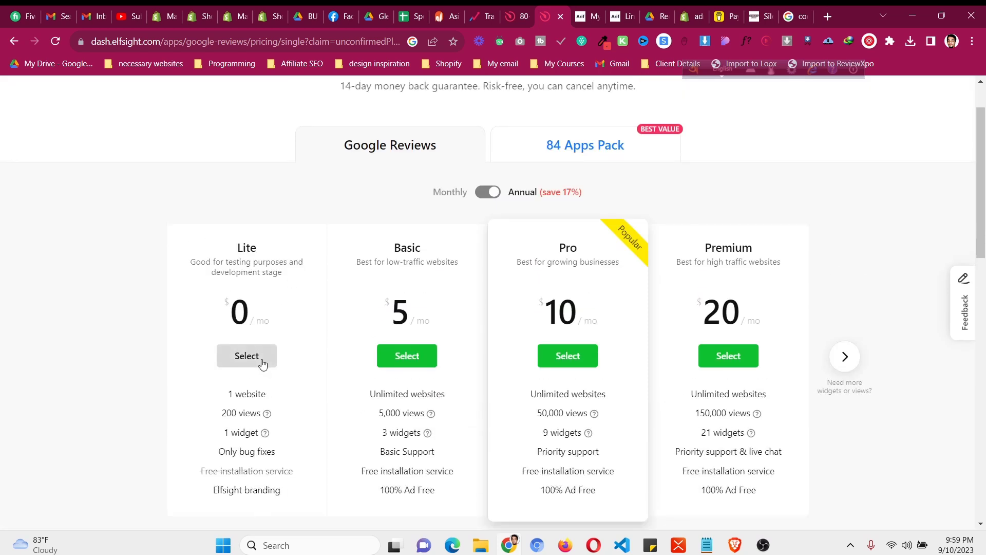
scroll(down, 3)
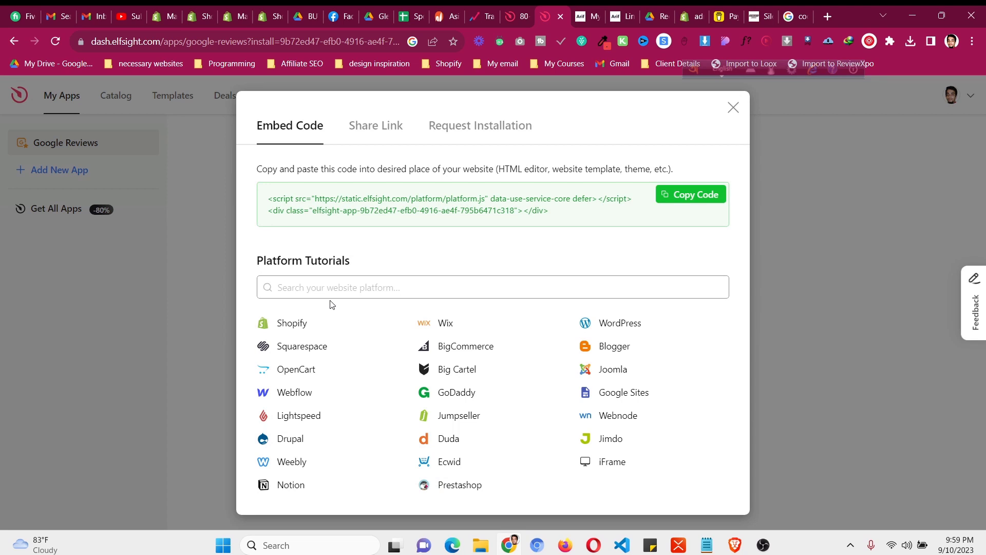
click(690, 194)
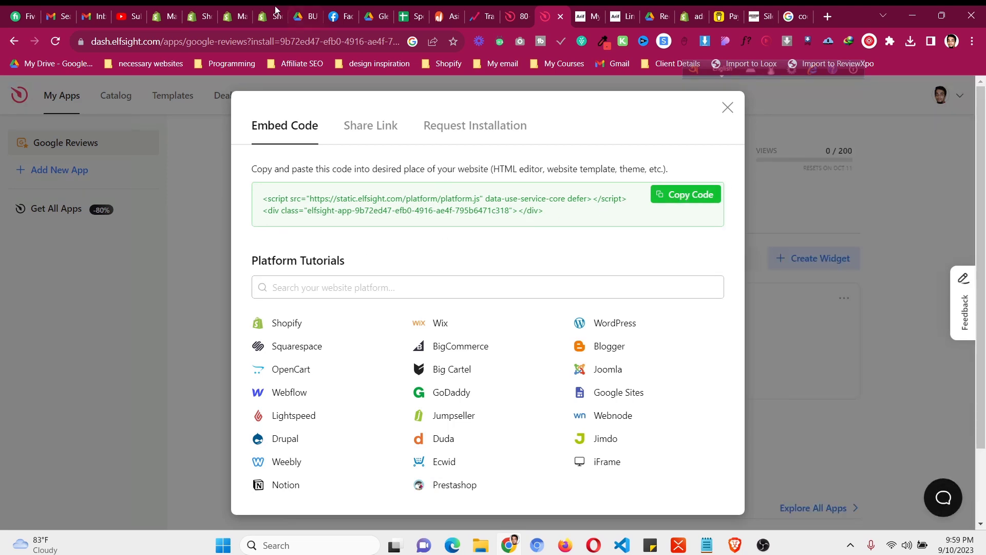
Go to Online Store themes and customize the live Dawn theme
click(271, 16)
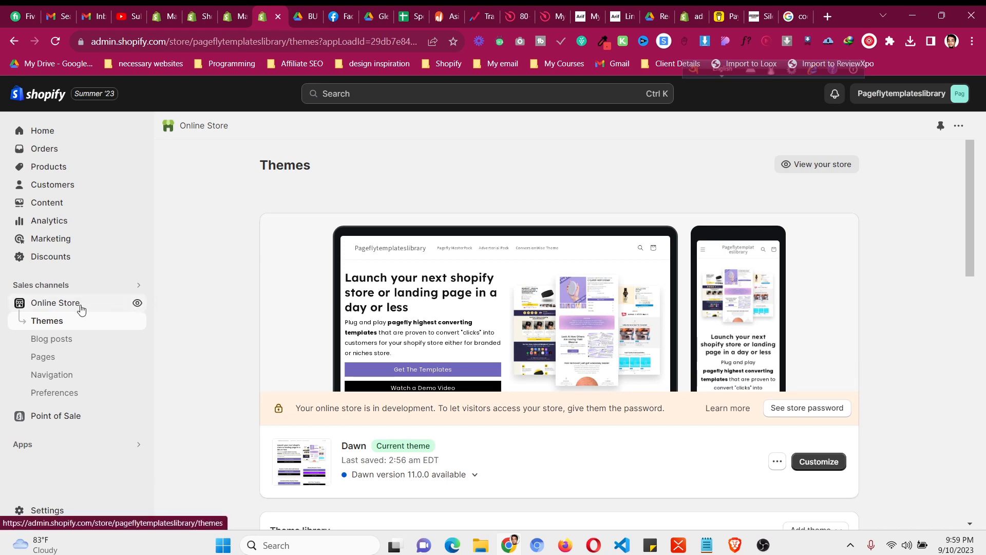
mouse_move(352, 322)
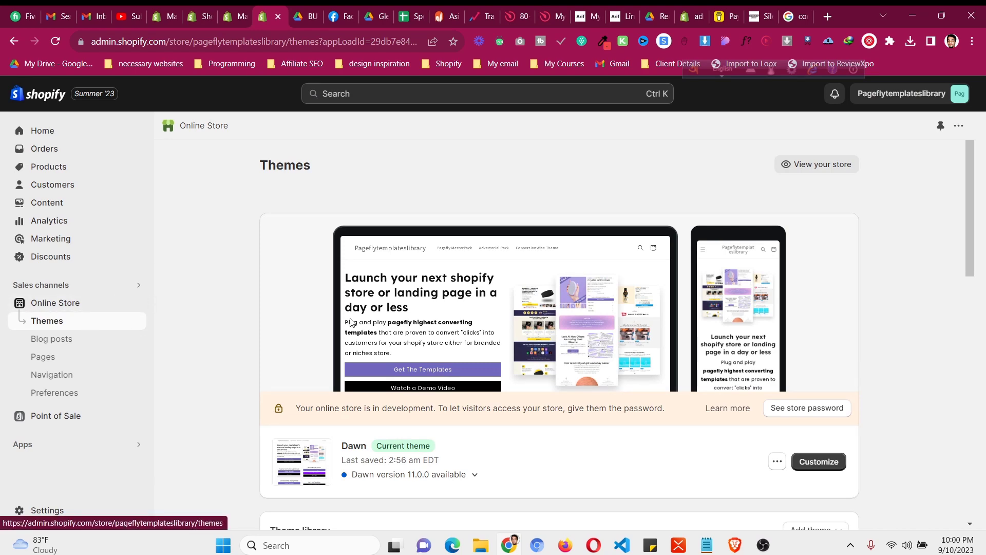
scroll(down, 3)
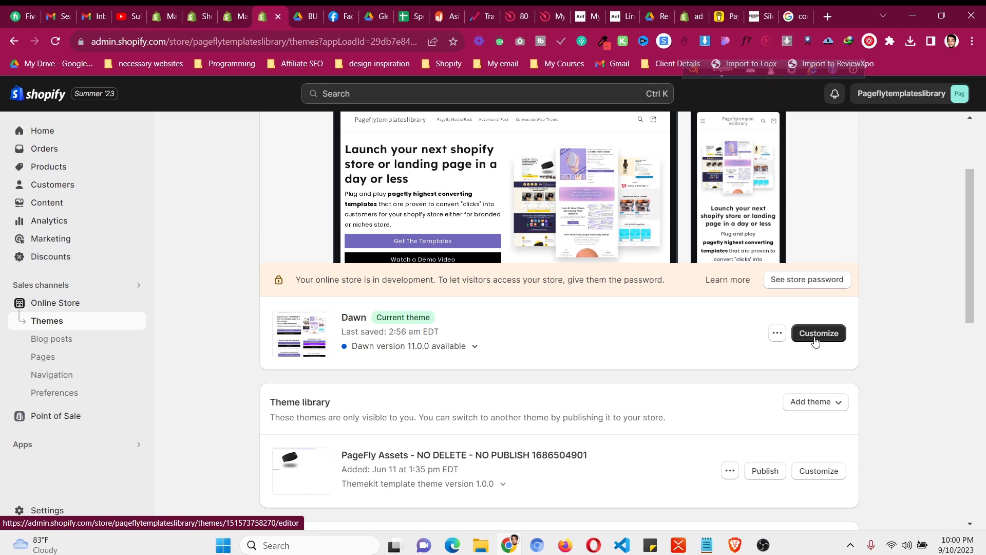
click(818, 333)
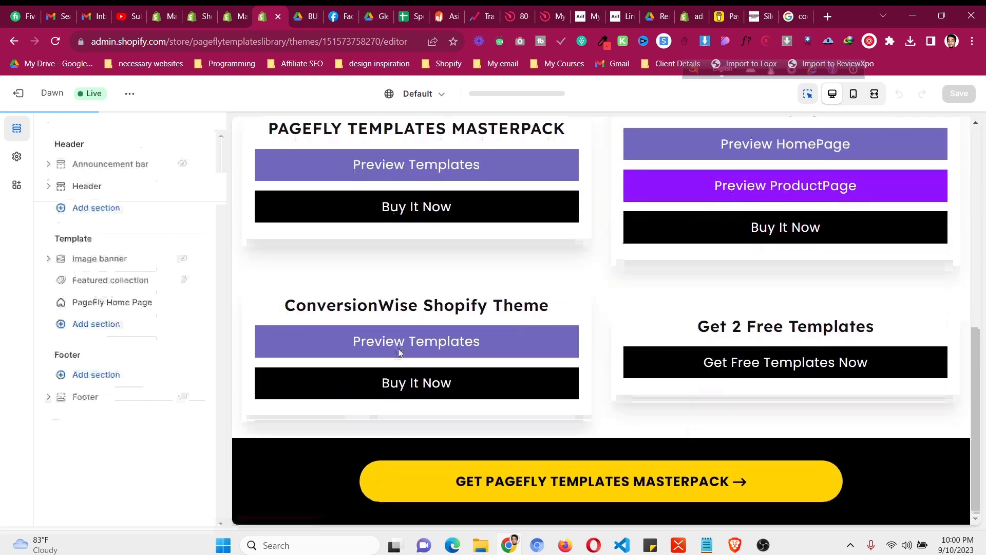
Add a Custom Liquid section with the Elfsight embed code to the Dawn homepage and save
click(48, 258)
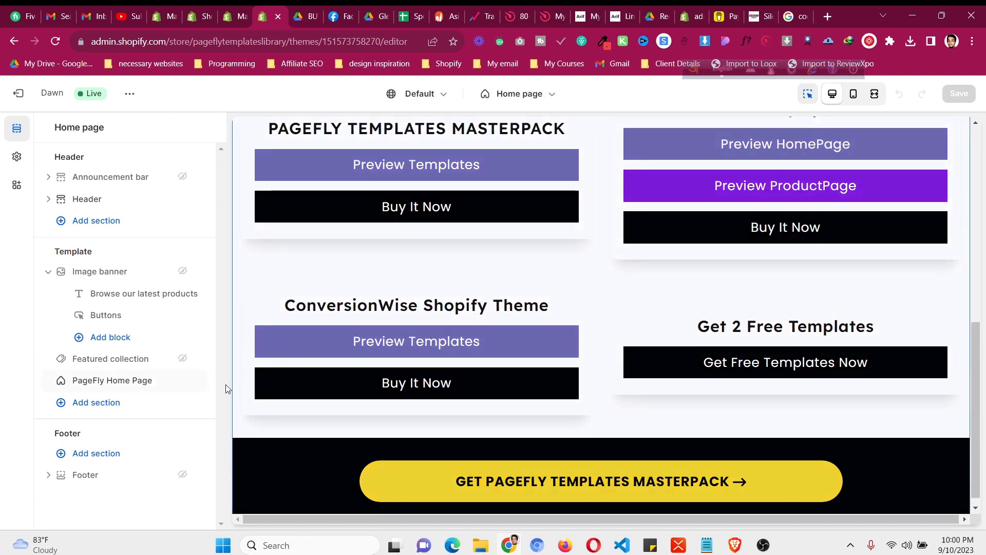
mouse_move(95, 402)
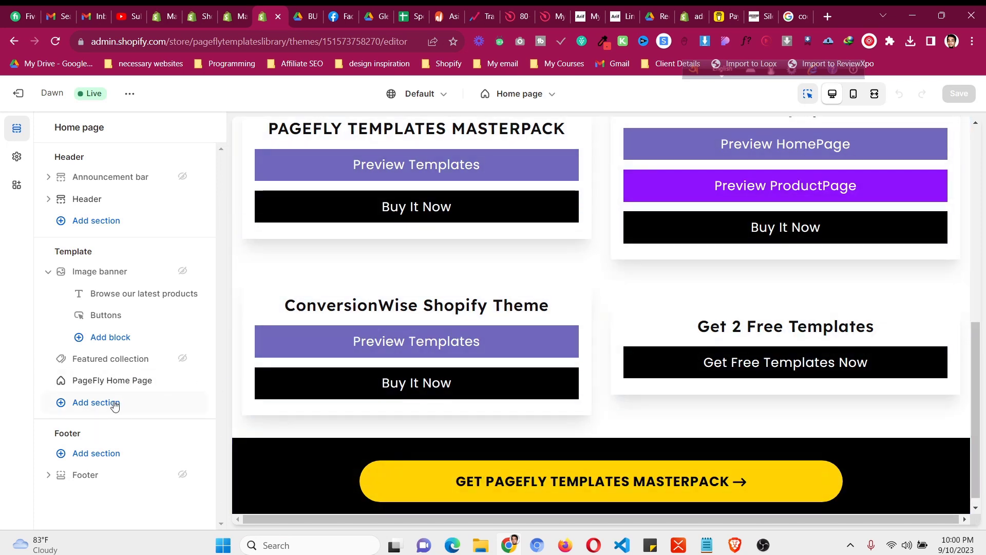
click(96, 403)
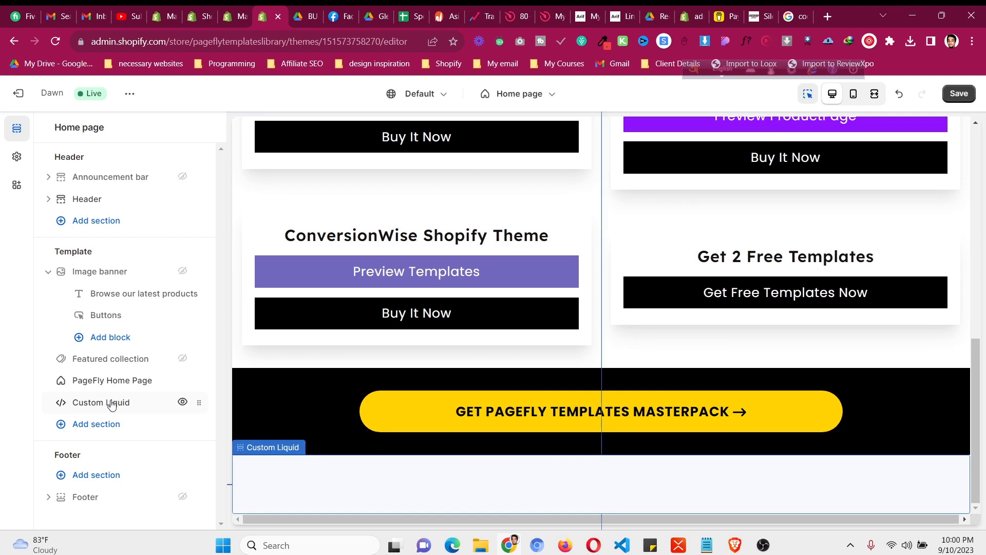
click(101, 403)
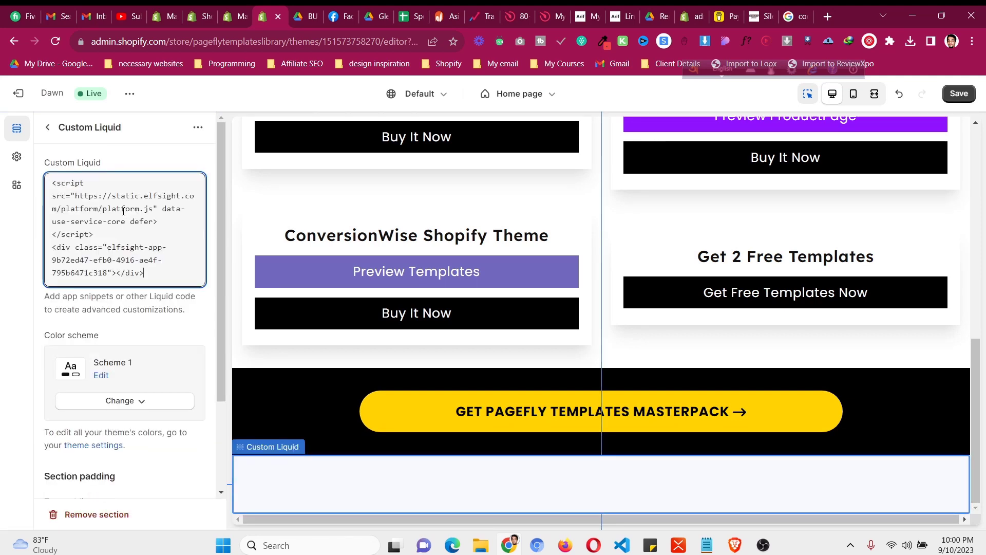
mouse_move(48, 130)
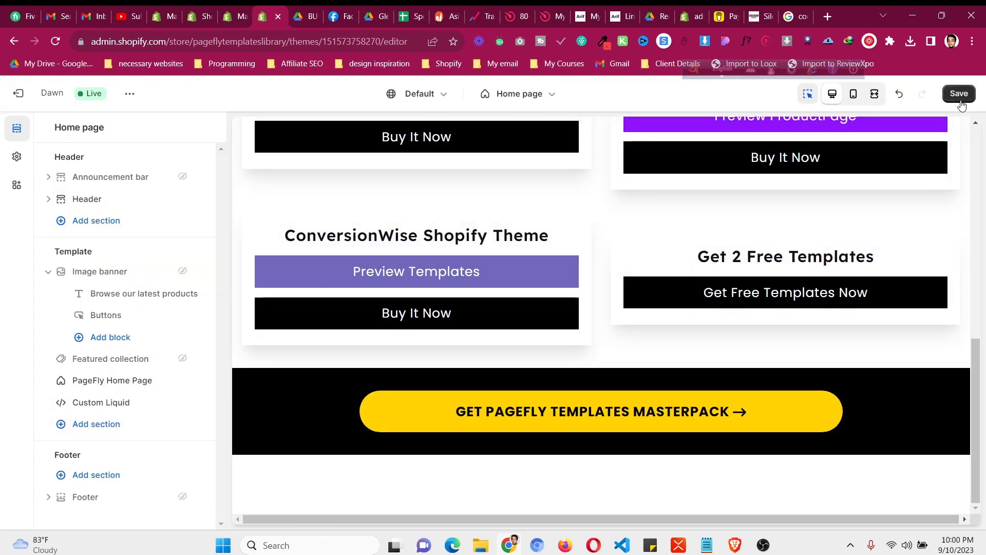
click(958, 93)
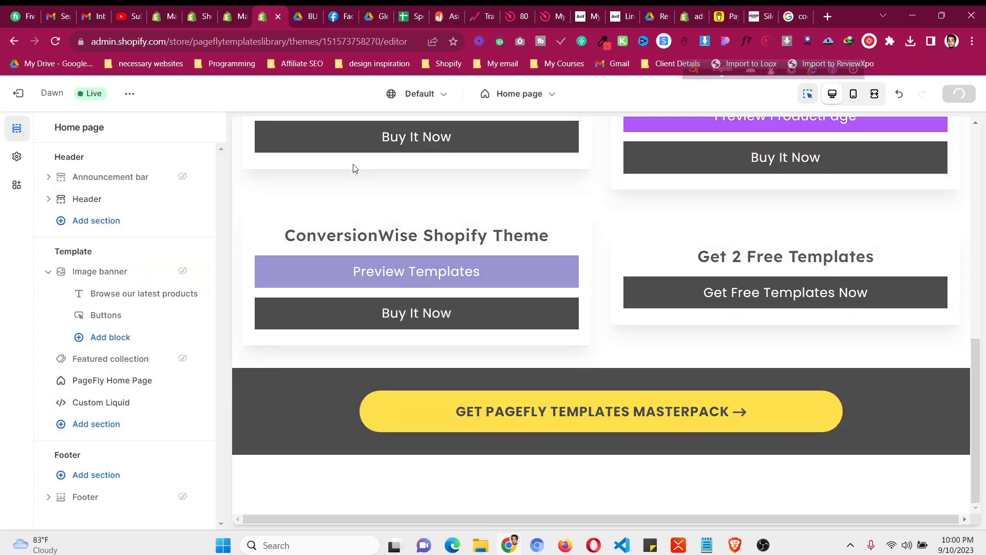
click(958, 94)
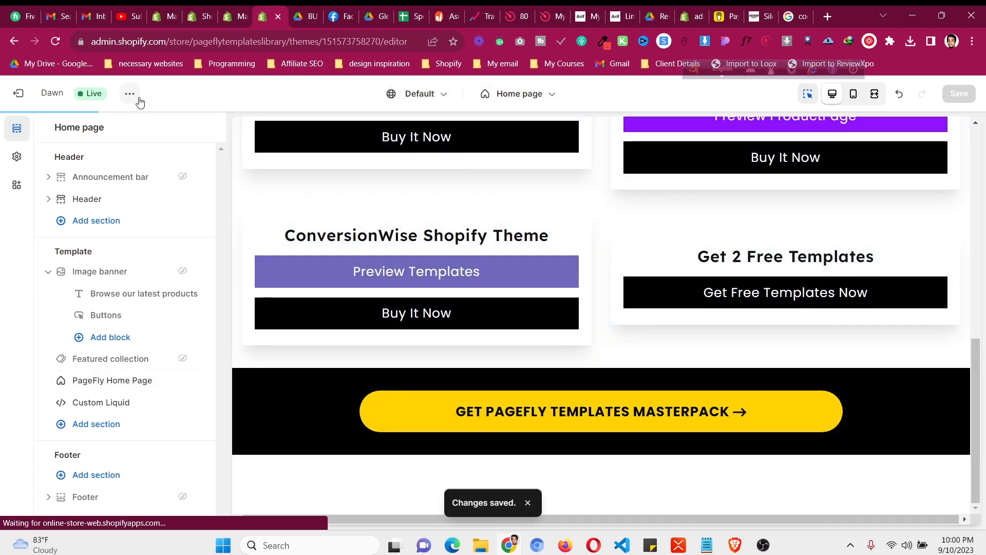
View the live store and scroll down to the green 'What our customers say' reviews carousel
click(130, 93)
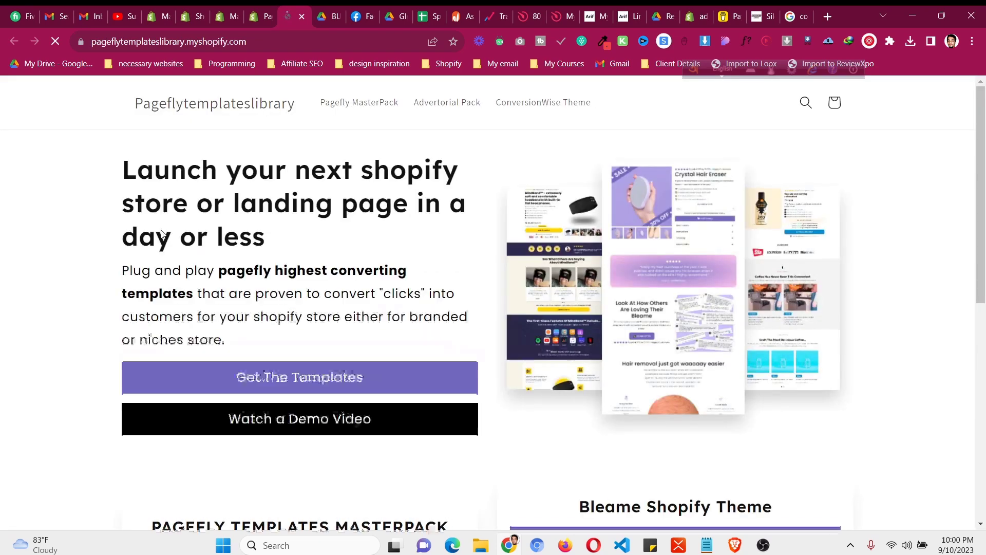
scroll(down, 3)
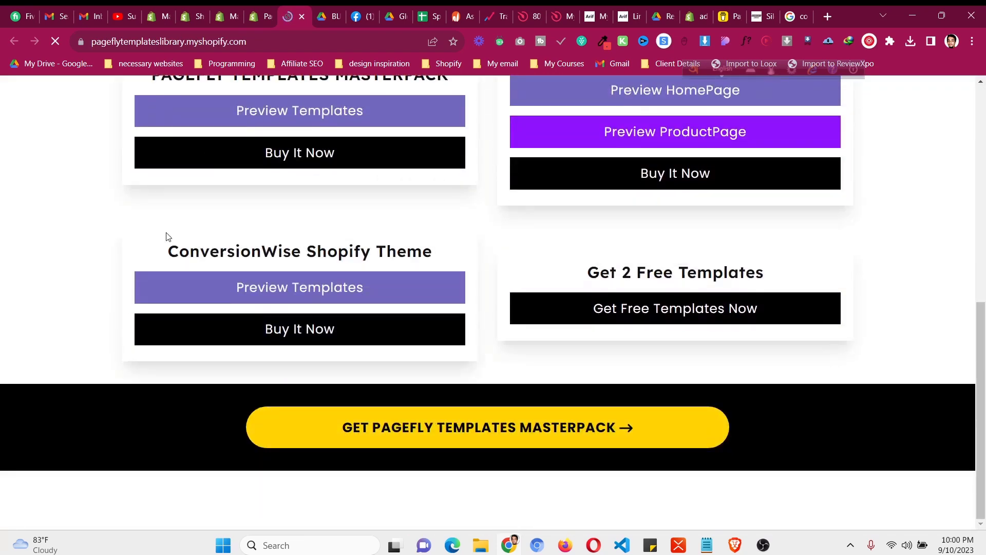
scroll(down, 3)
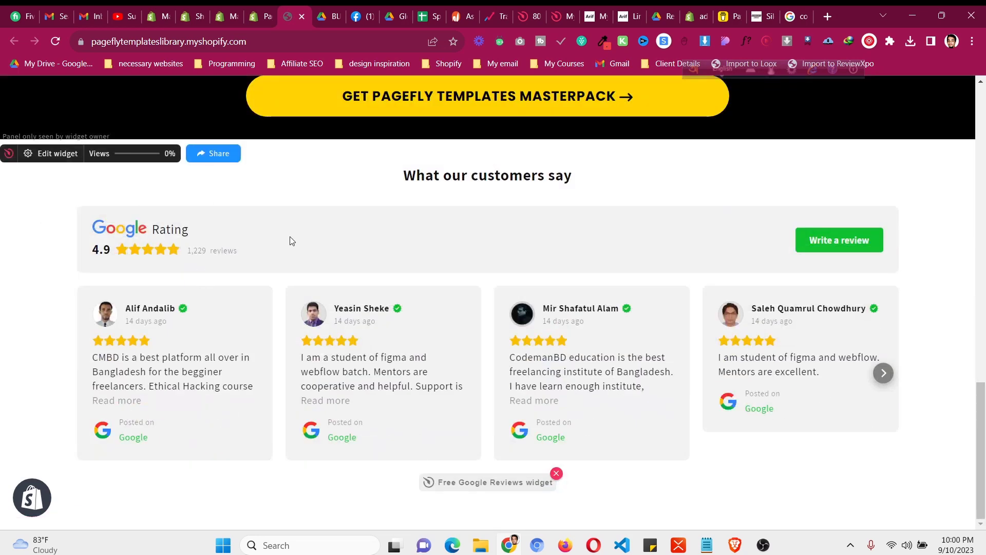
mouse_move(228, 308)
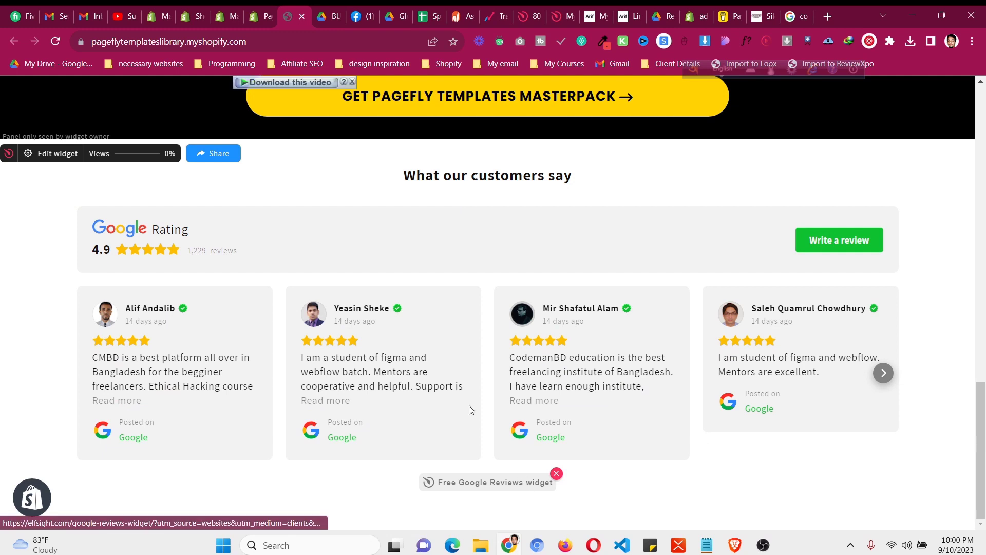
mouse_move(545, 384)
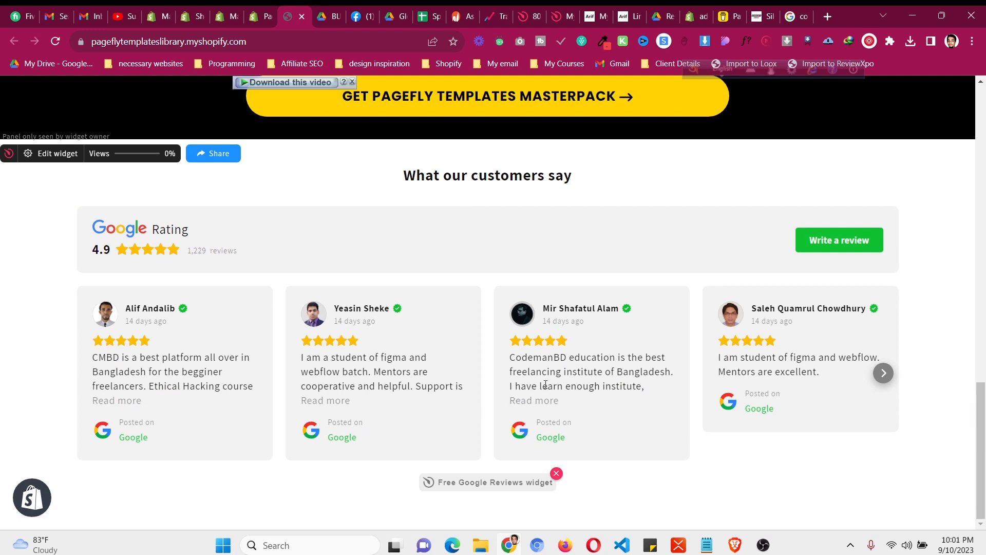
mouse_move(581, 397)
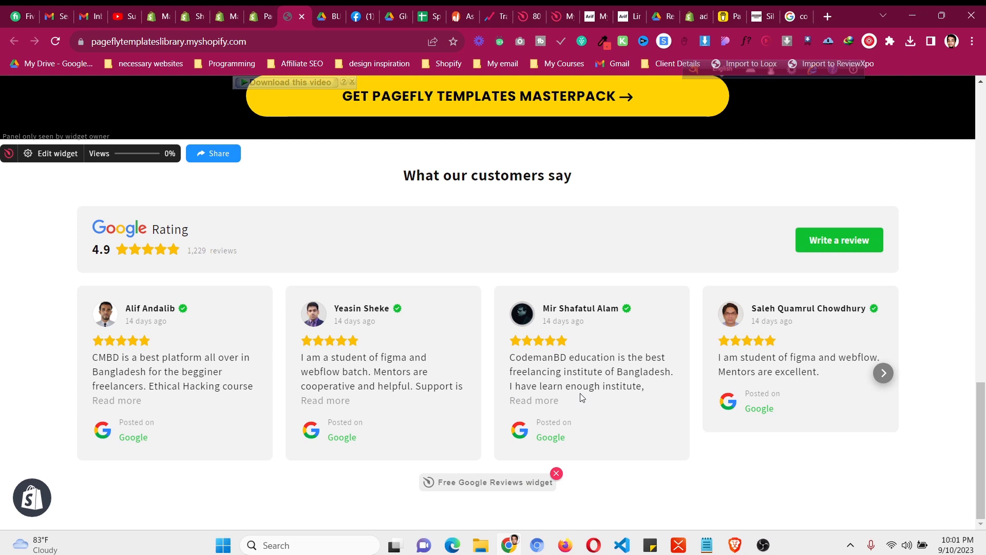